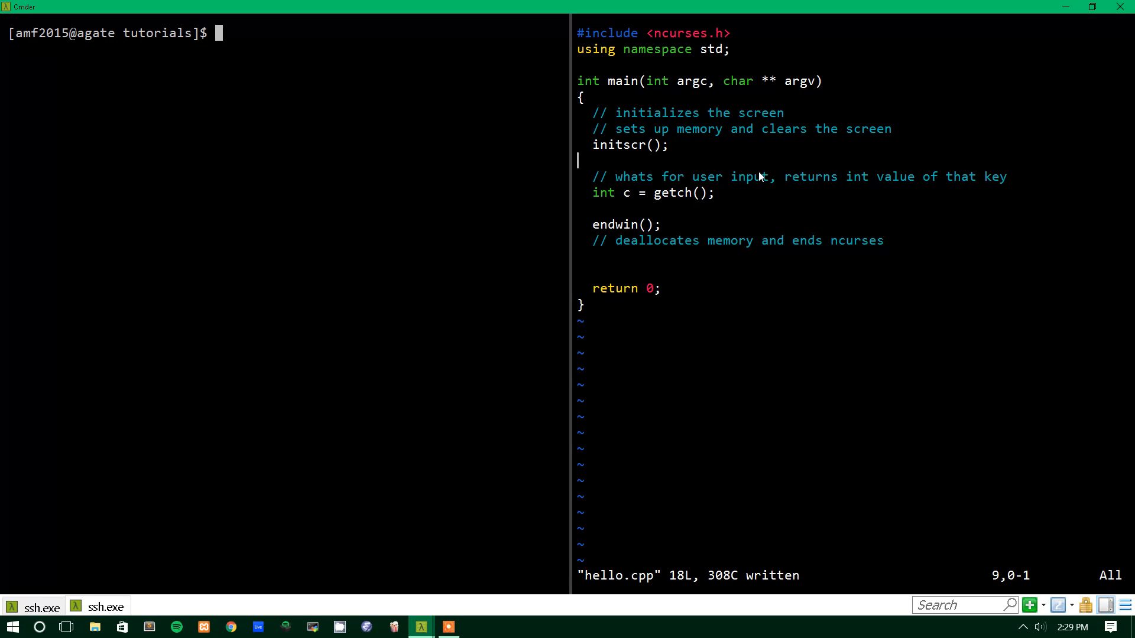
{"action": "mouse_move", "coordinate": [753, 178]}
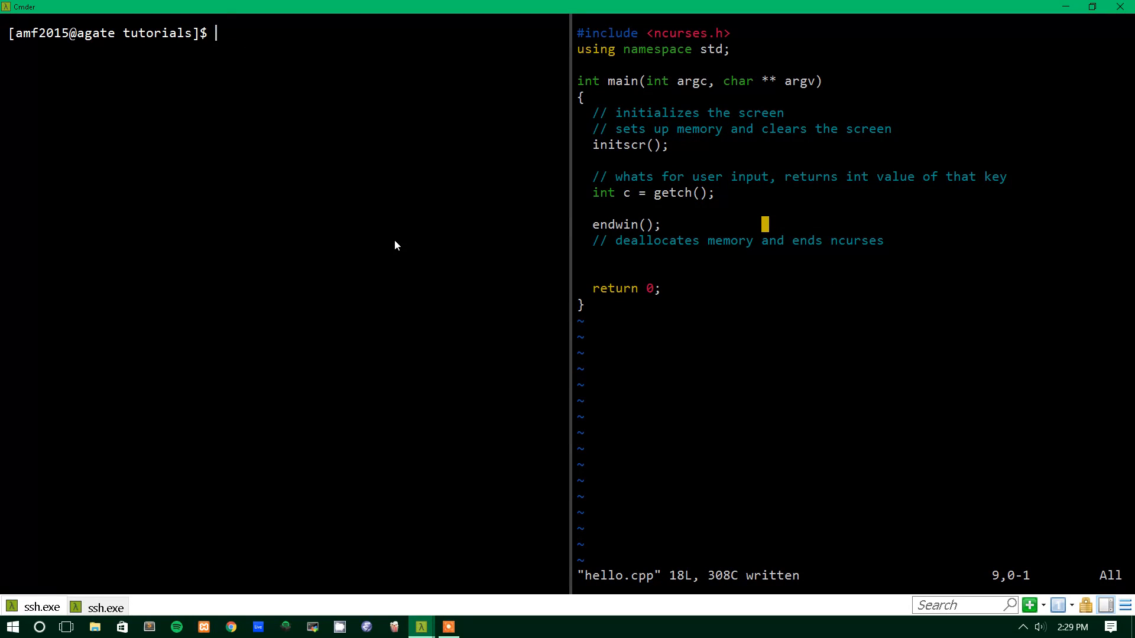
Write WINDOW * win = newwin(height, width, start_y, start_x); on the line after initscr()
{"action": "type", "text": "./hello"}
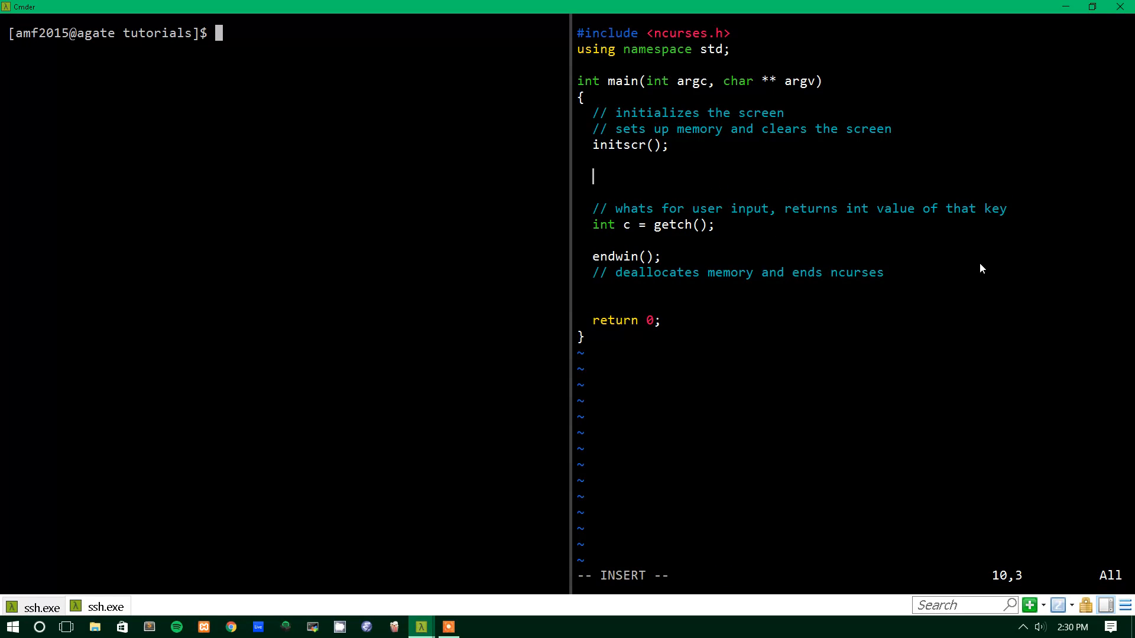
{"action": "type", "text": "WINDOW"}
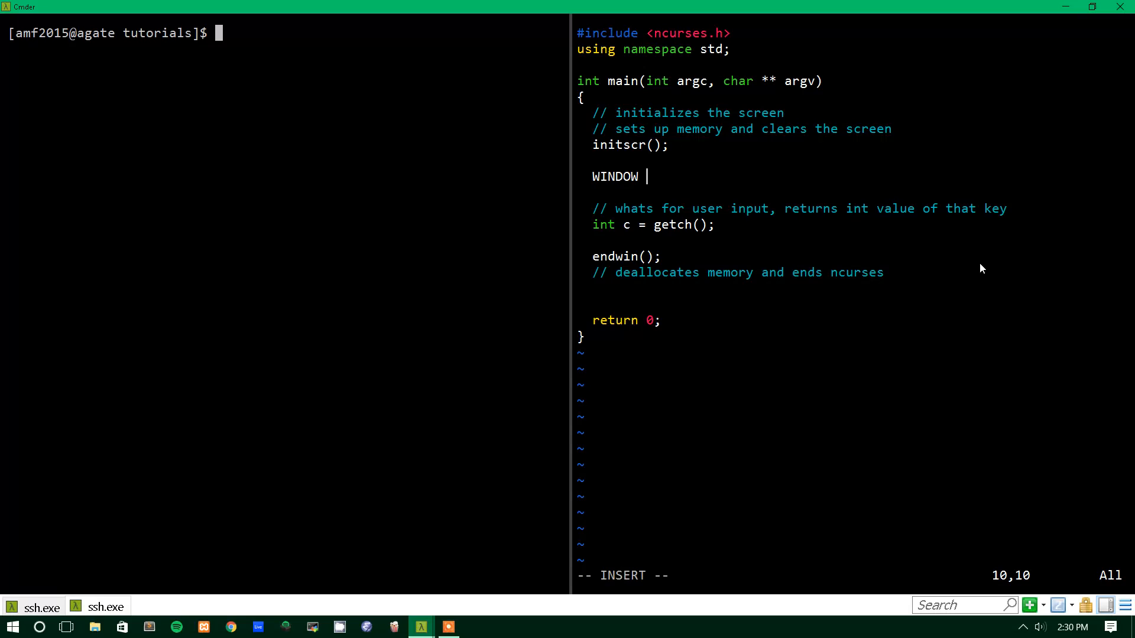
{"action": "type", "text": "*"}
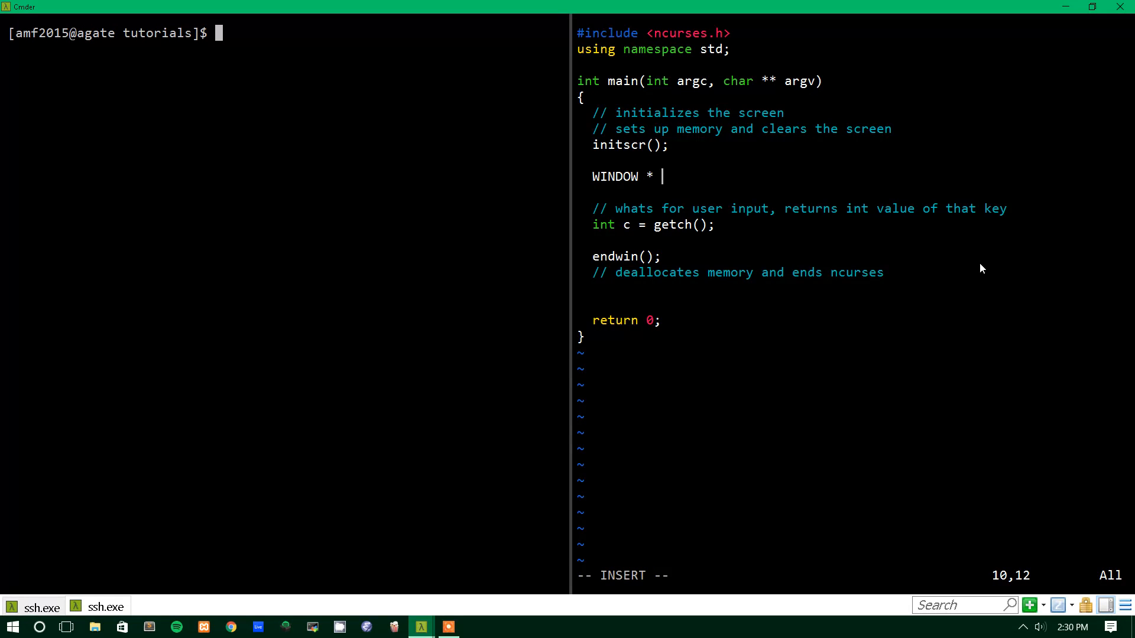
{"action": "type", "text": "win;"}
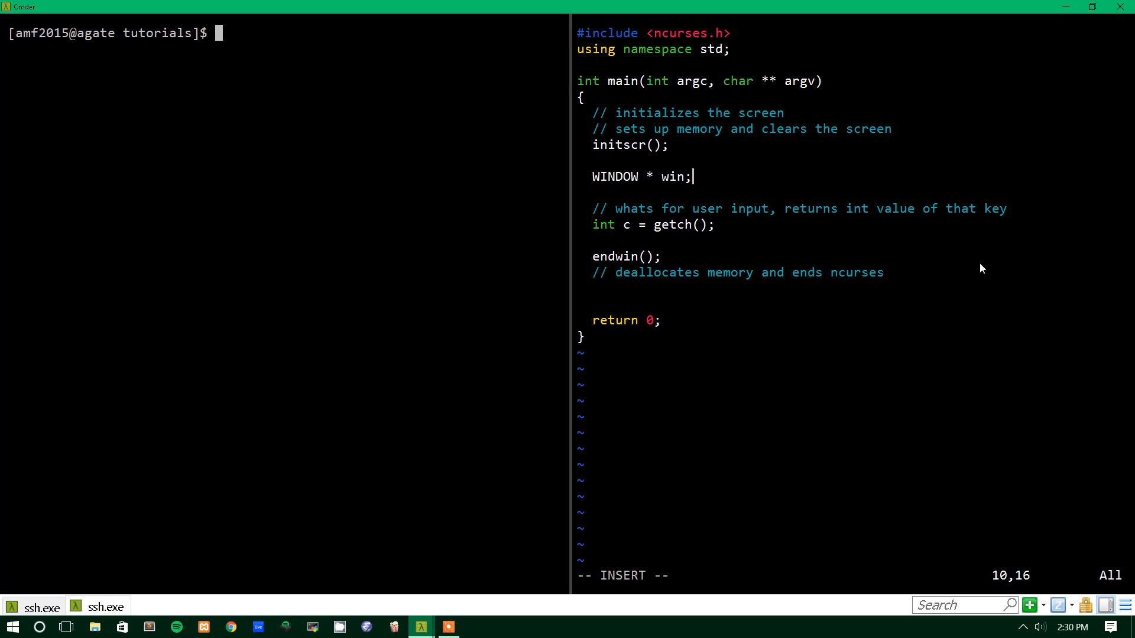
{"action": "type", "text": "="}
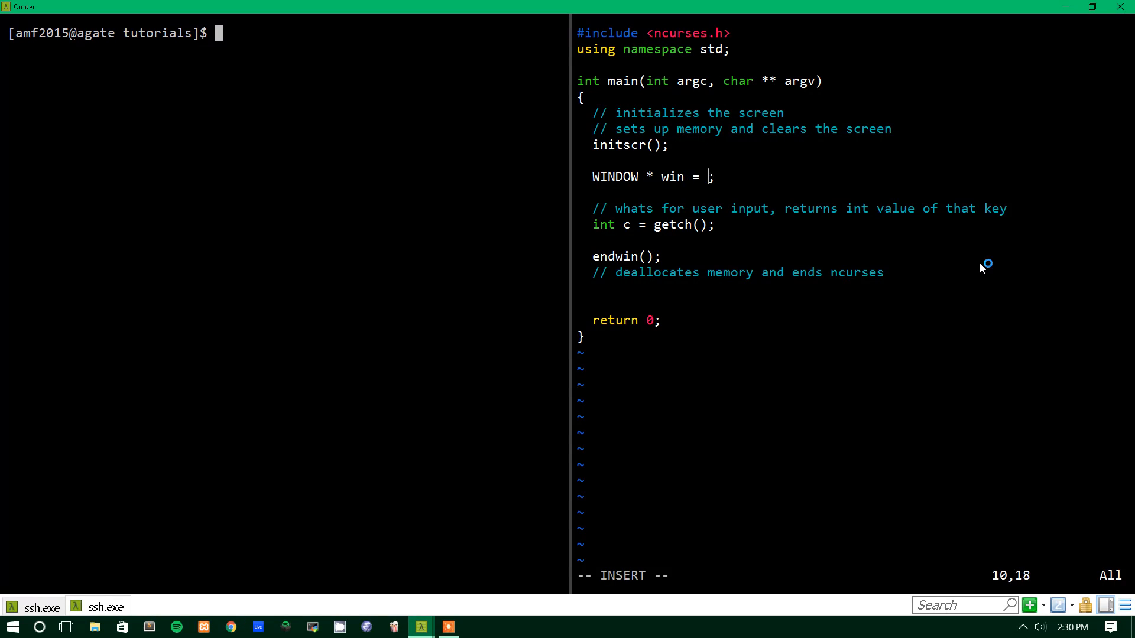
{"action": "type", "text": "newwin("}
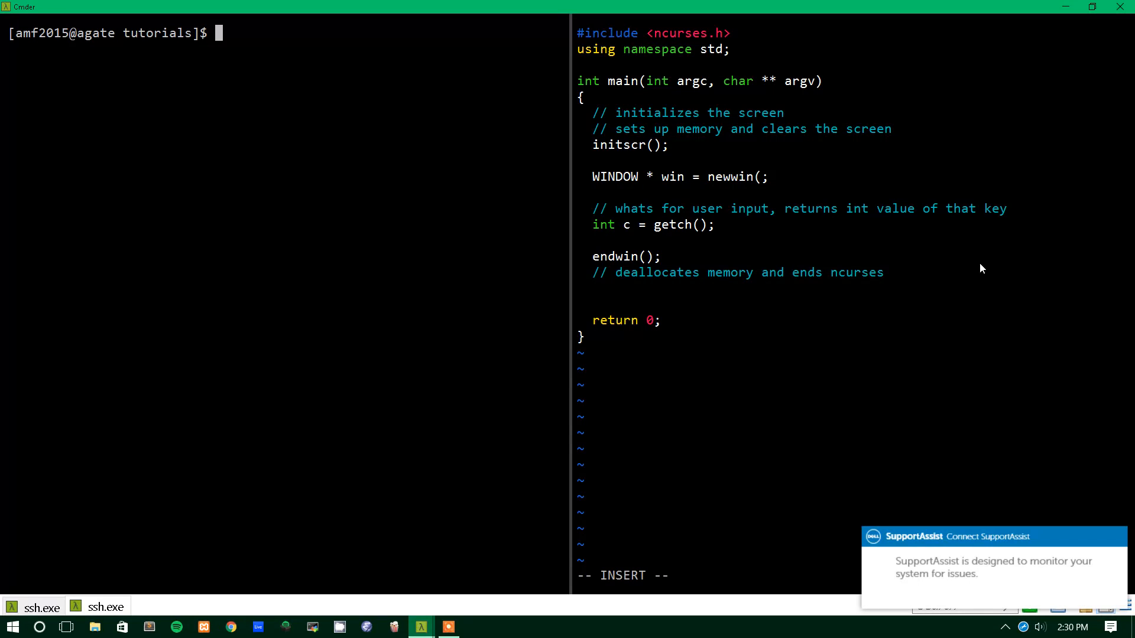
{"action": "type", "text": "height, width"}
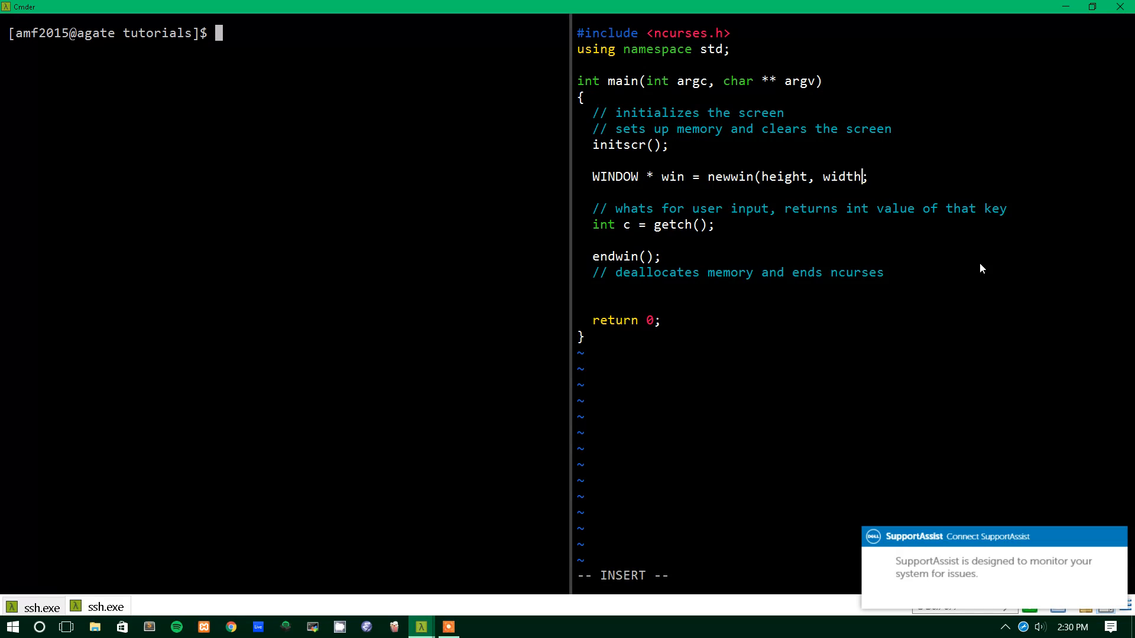
{"action": "type", "text": ", start_y, start_x"}
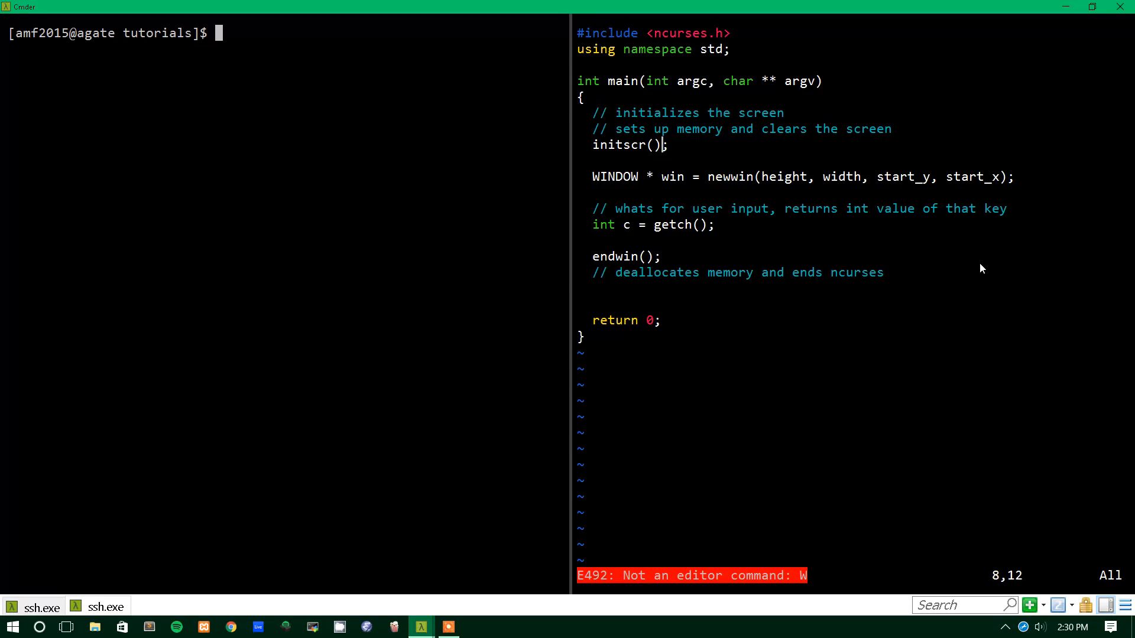
Declare int height, width, start_y, start_x; before the newwin call
{"action": "type", "text": "int"}
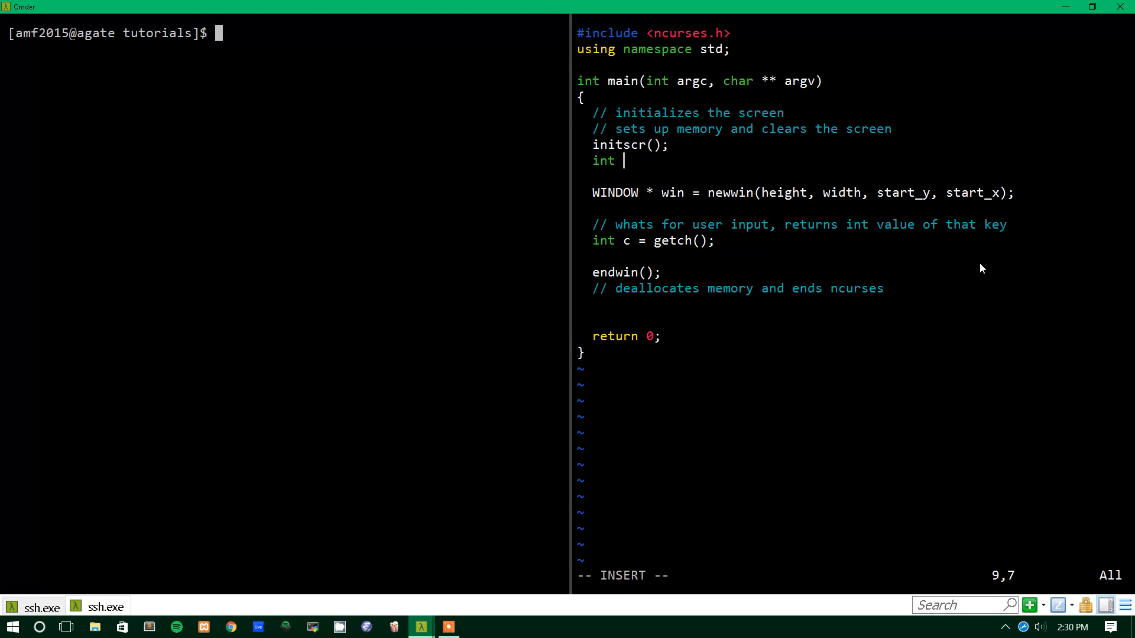
{"action": "type", "text": "height,"}
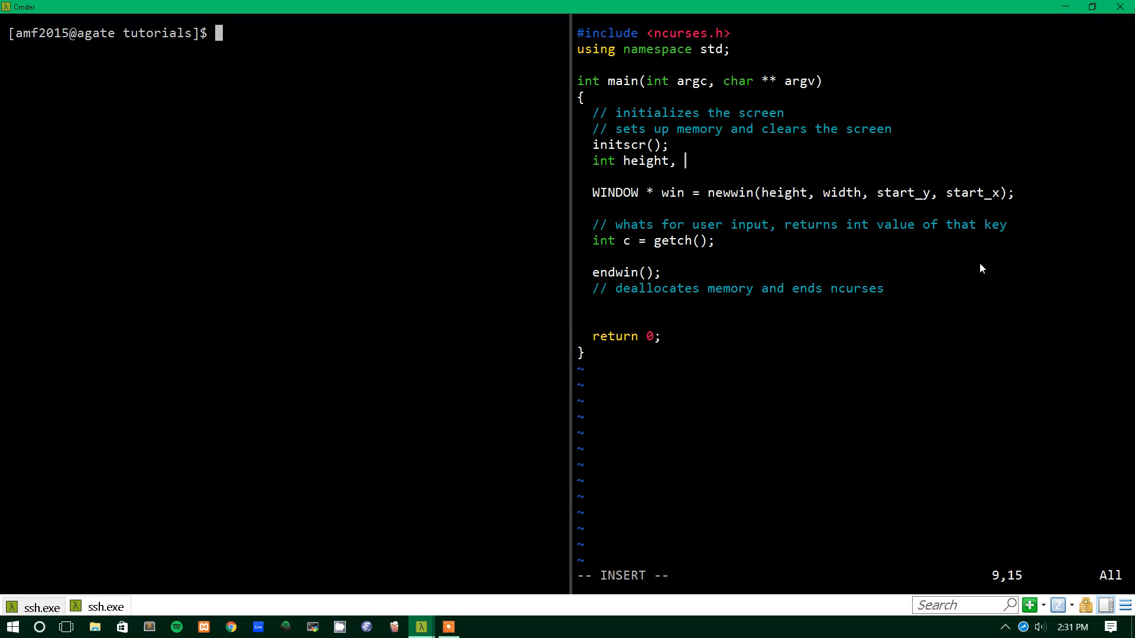
{"action": "type", "text": "widh"}
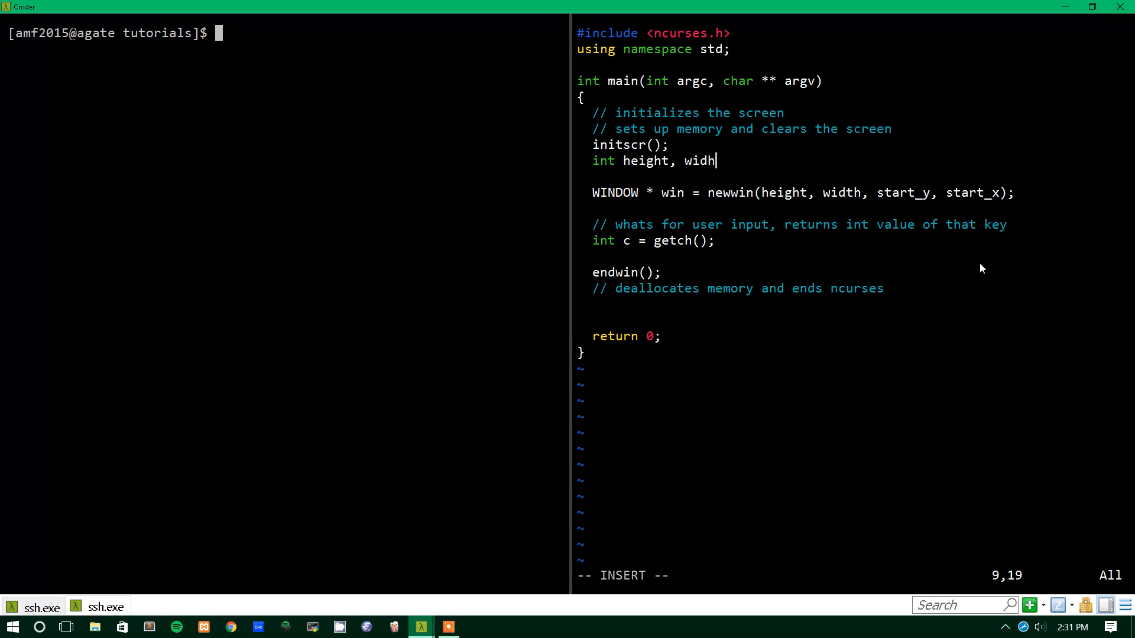
{"action": "type", "text": "th, start_y, start_x;"}
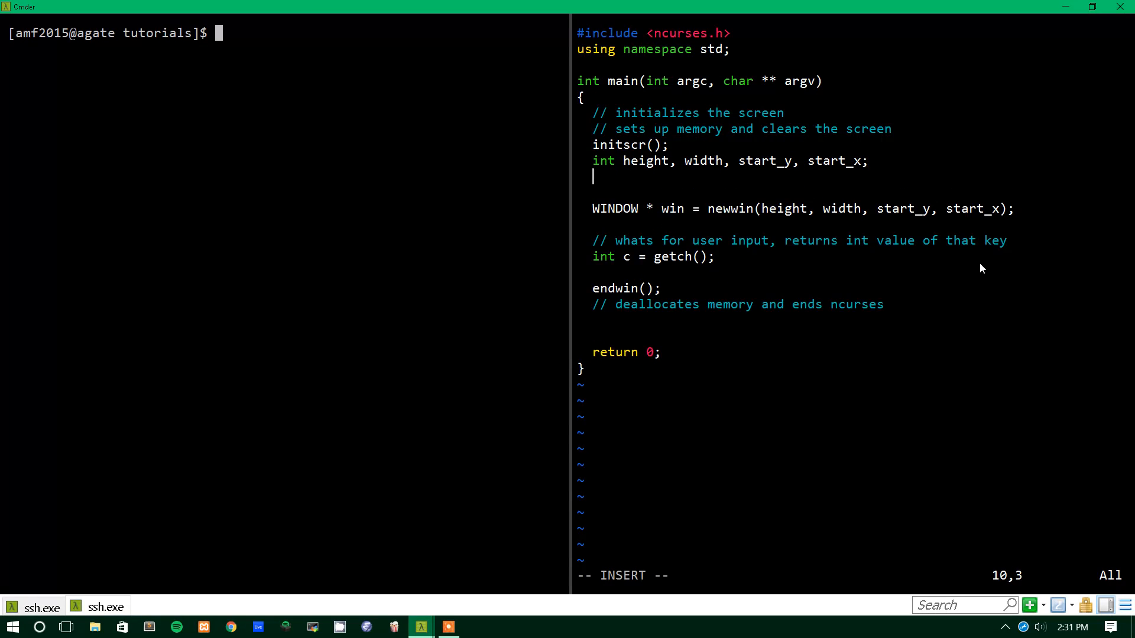
Assign height = 10, width = 20 and start_y = start_x = 10, then save hello.cpp
{"action": "type", "text": "hei"}
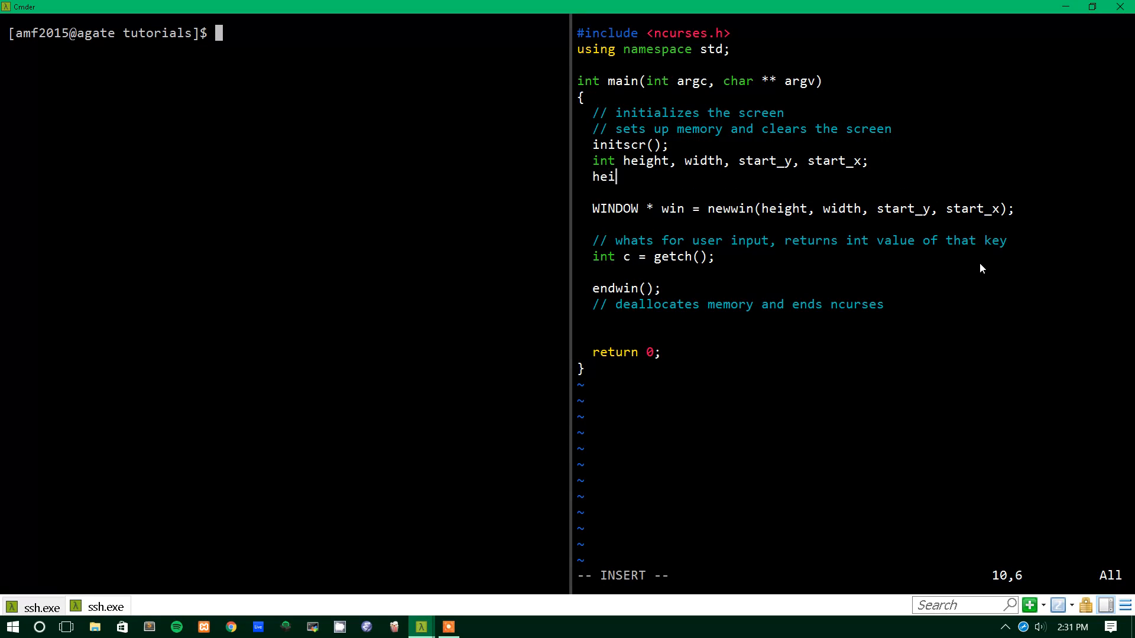
{"action": "type", "text": "ght"}
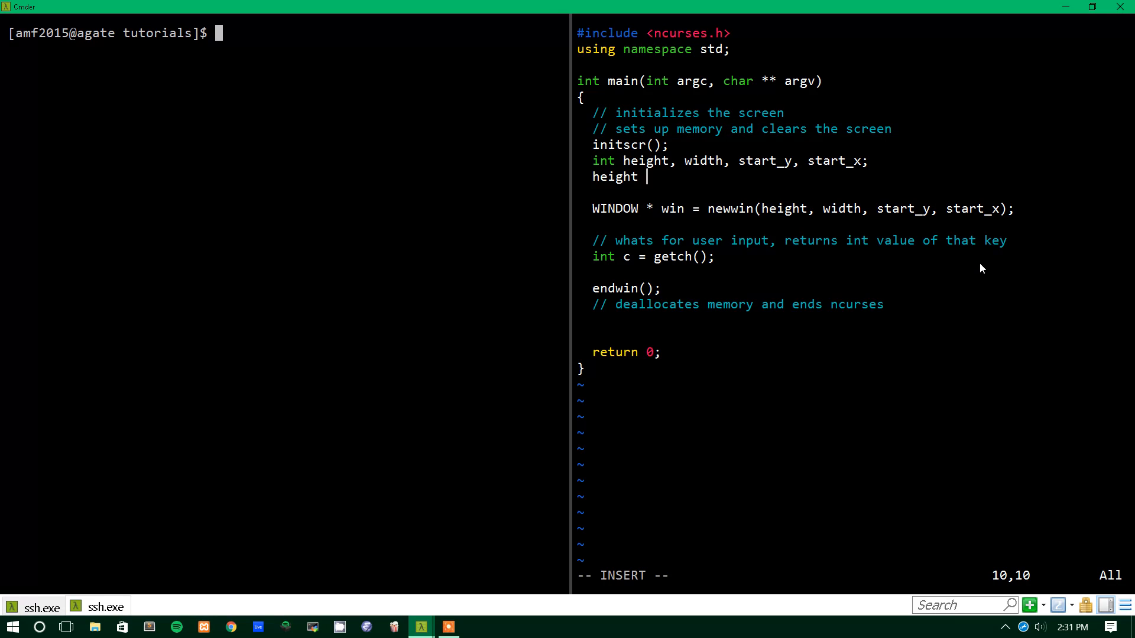
{"action": "type", "text": "= 10;"}
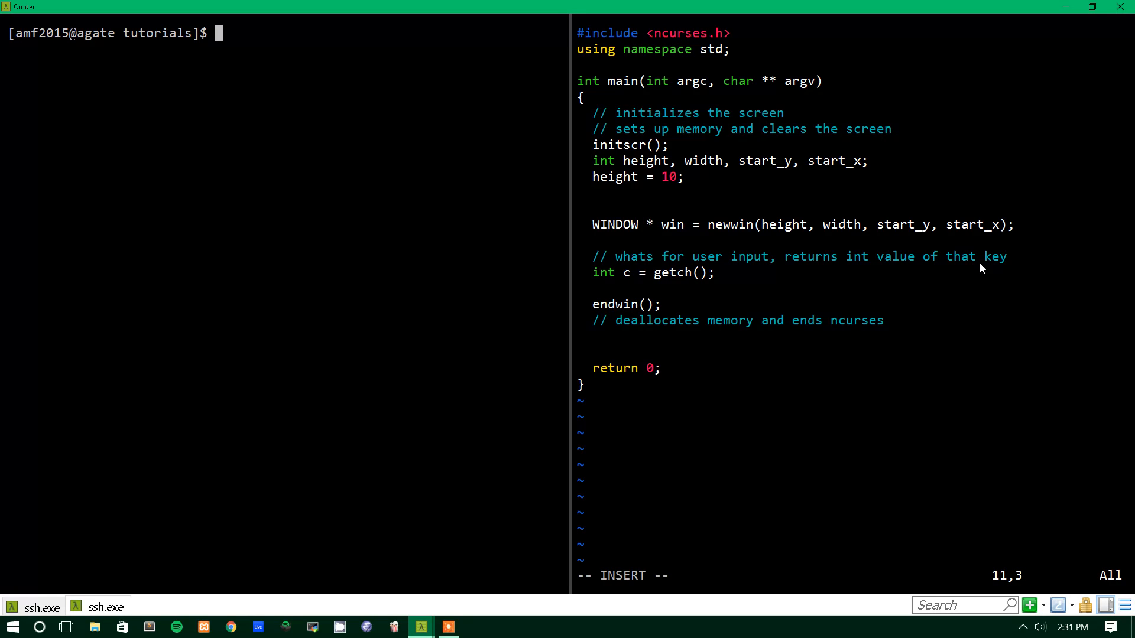
{"action": "type", "text": "widh"}
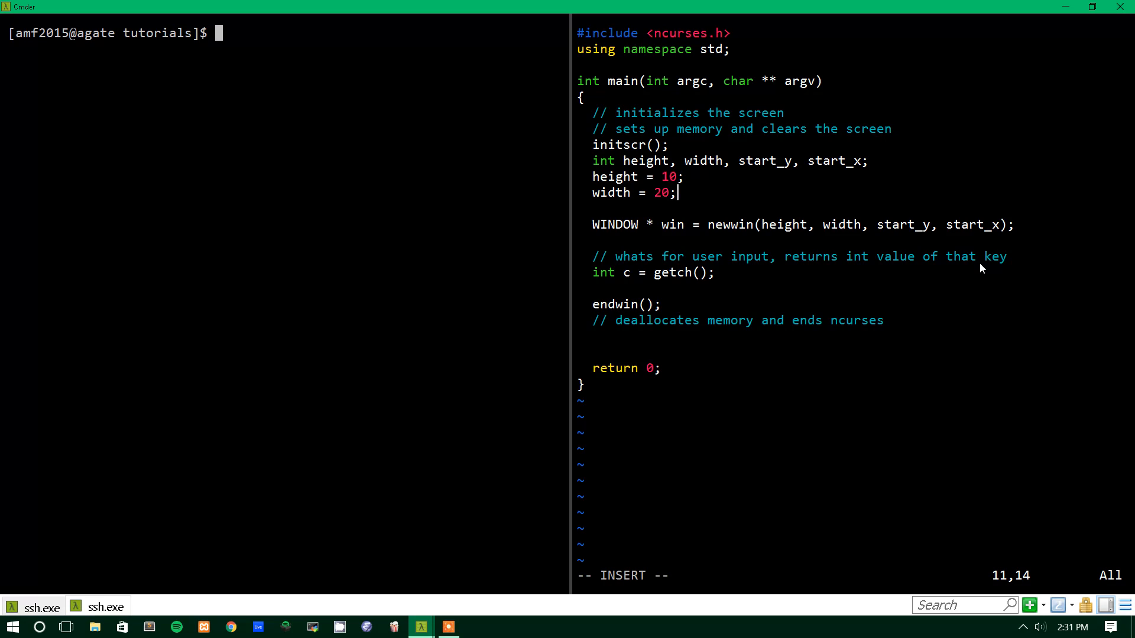
{"action": "type", "text": "start_y = start_"}
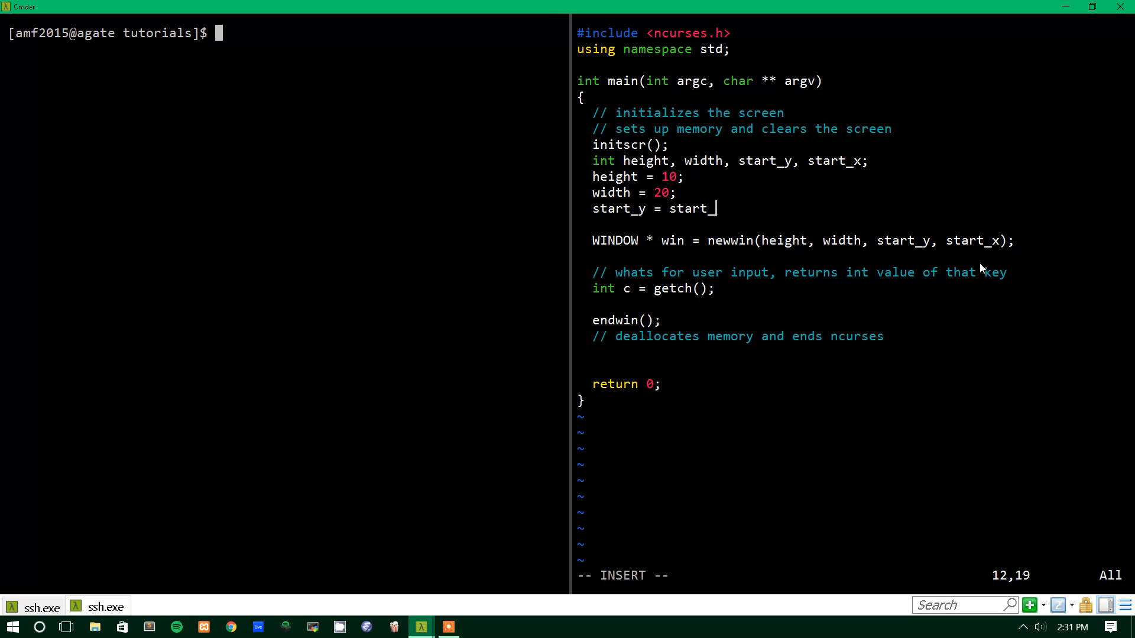
{"action": "type", "text": "x = 10;"}
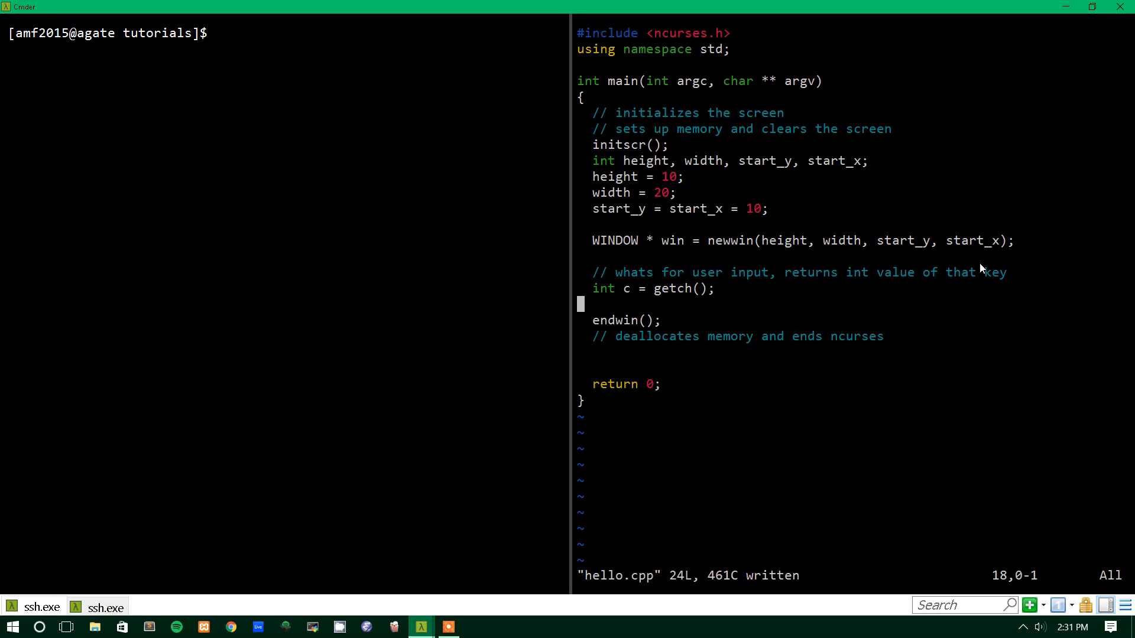
Rebuild with make and run ./hello in the bash pane to test the window
{"action": "type", "text": "./hello"}
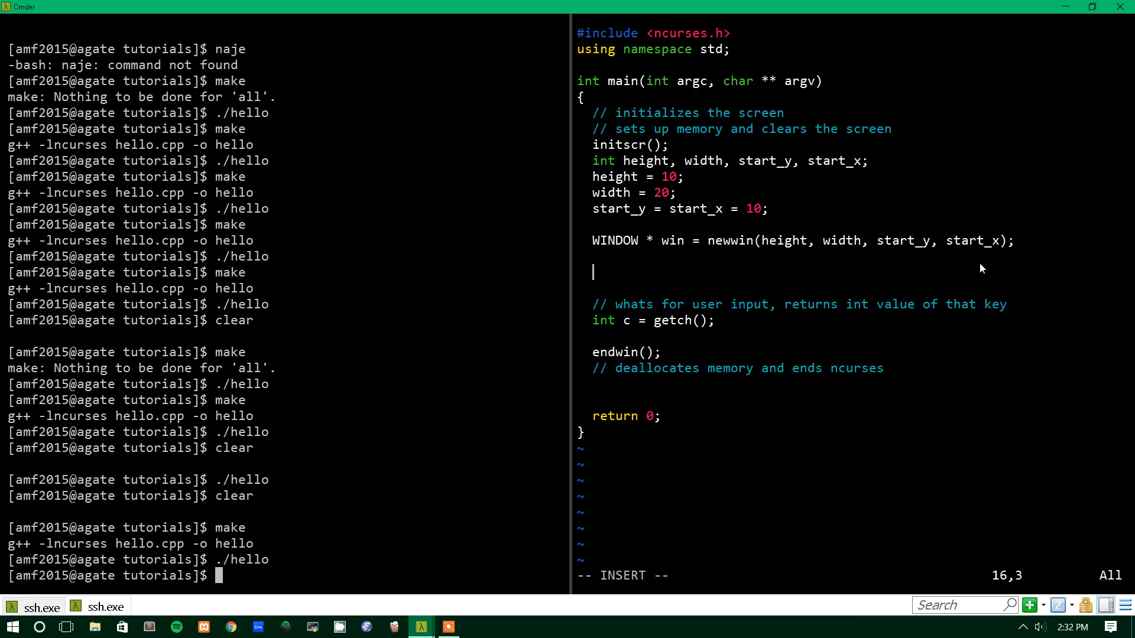
Add box(win, 0, 0); after newwin and rerun ./hello to check it
{"action": "type", "text": "box("}
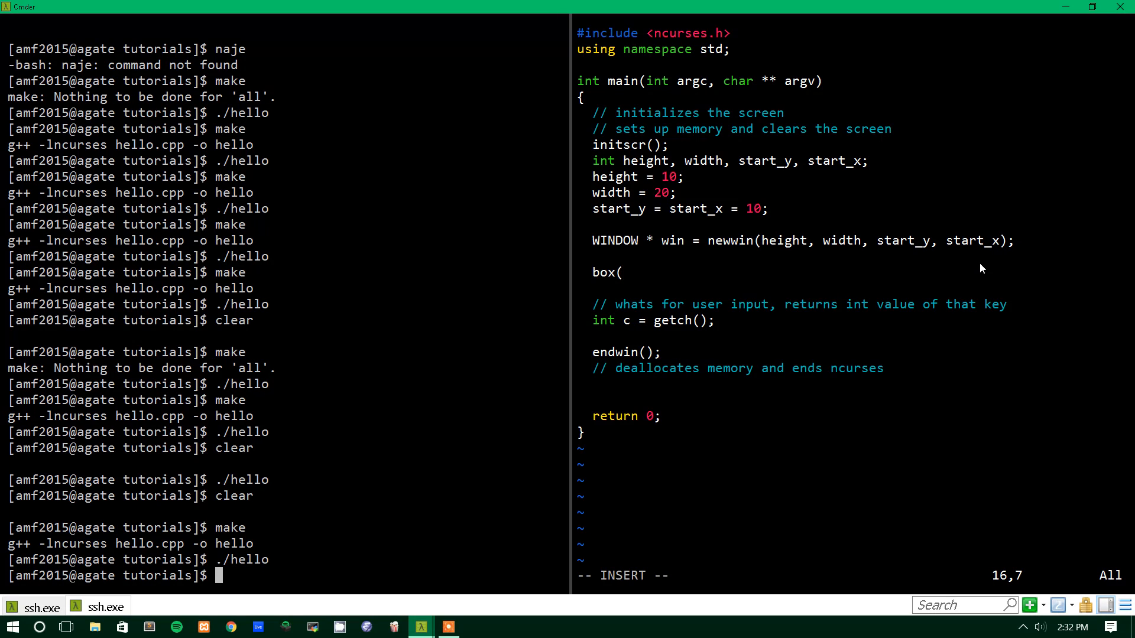
{"action": "type", "text": "win, 0,"}
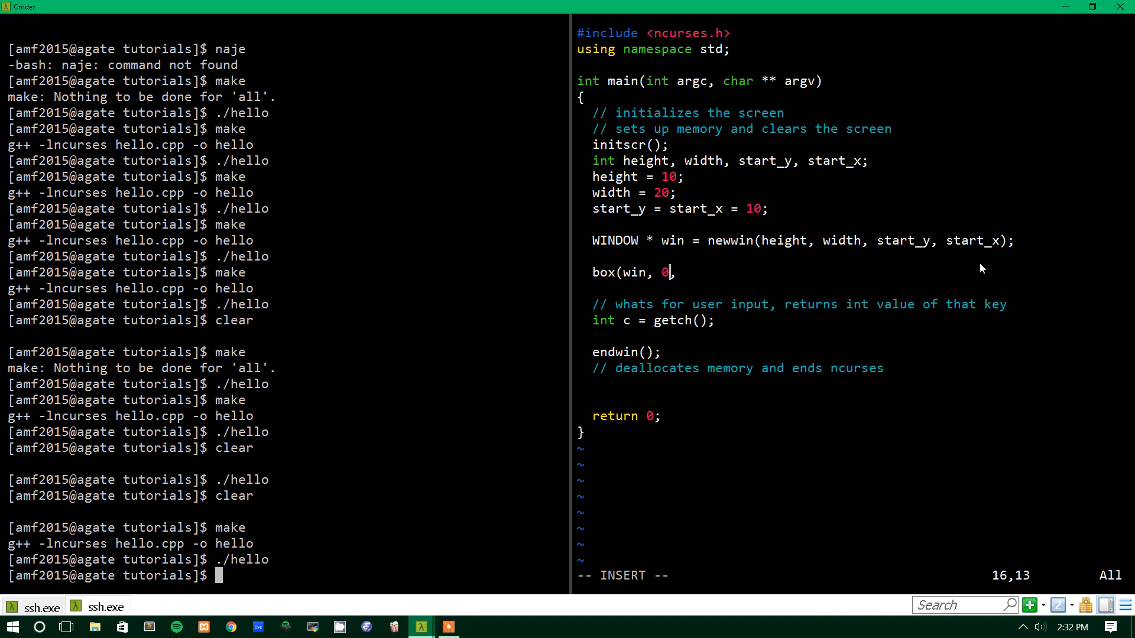
{"action": "type", "text": "0);"}
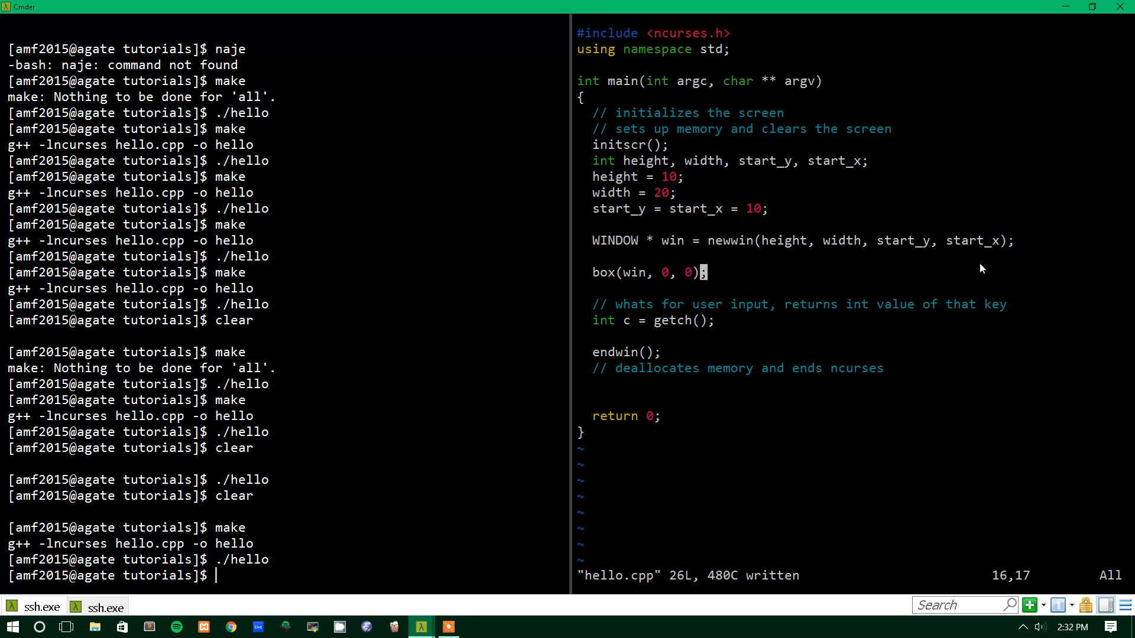
{"action": "type", "text": "./hello"}
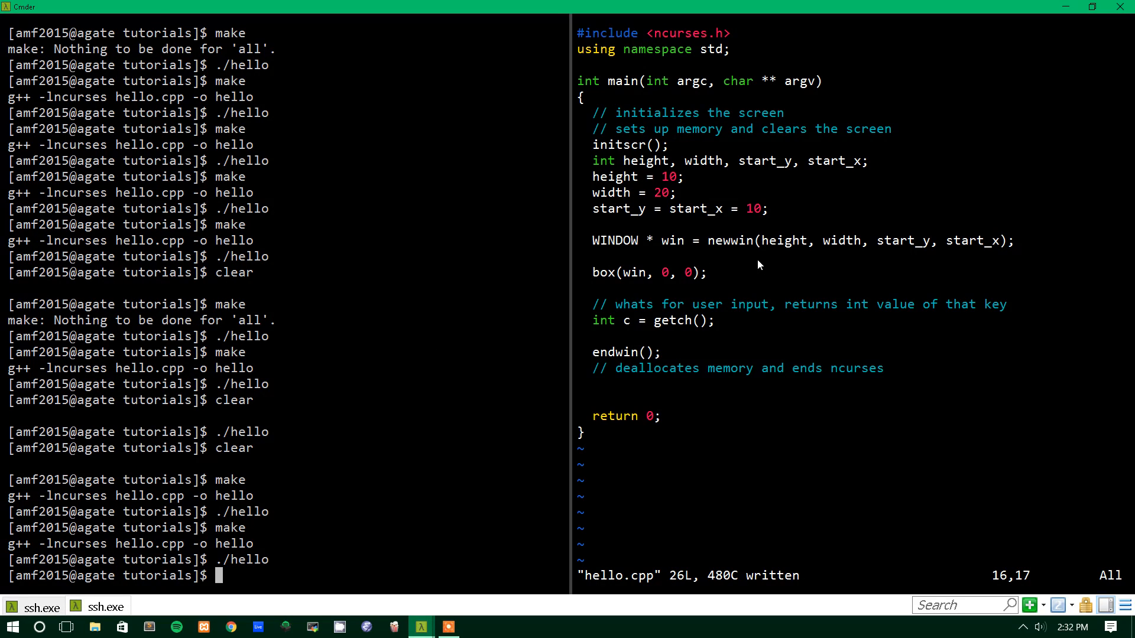
{"action": "mouse_move", "coordinate": [660, 292]}
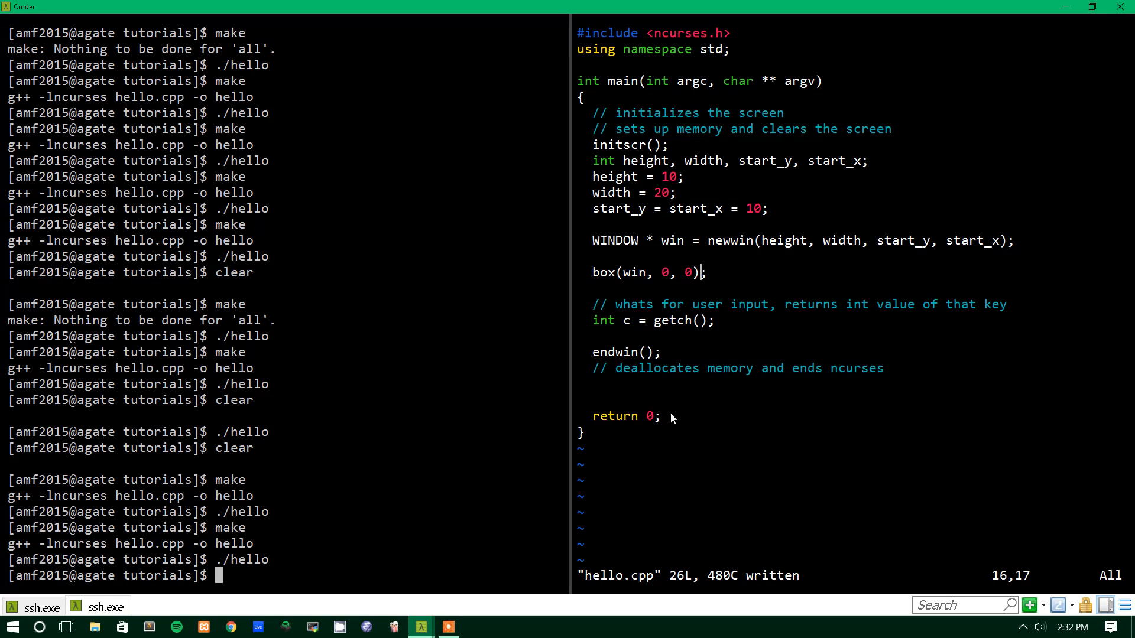
{"action": "mouse_move", "coordinate": [700, 282]}
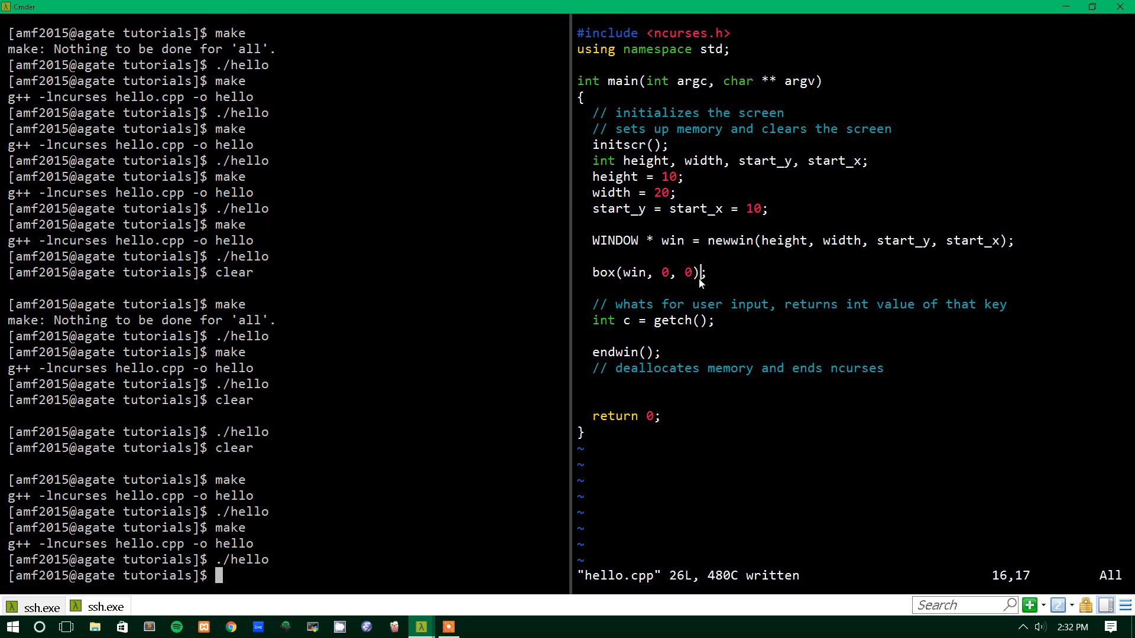
{"action": "mouse_move", "coordinate": [760, 308]}
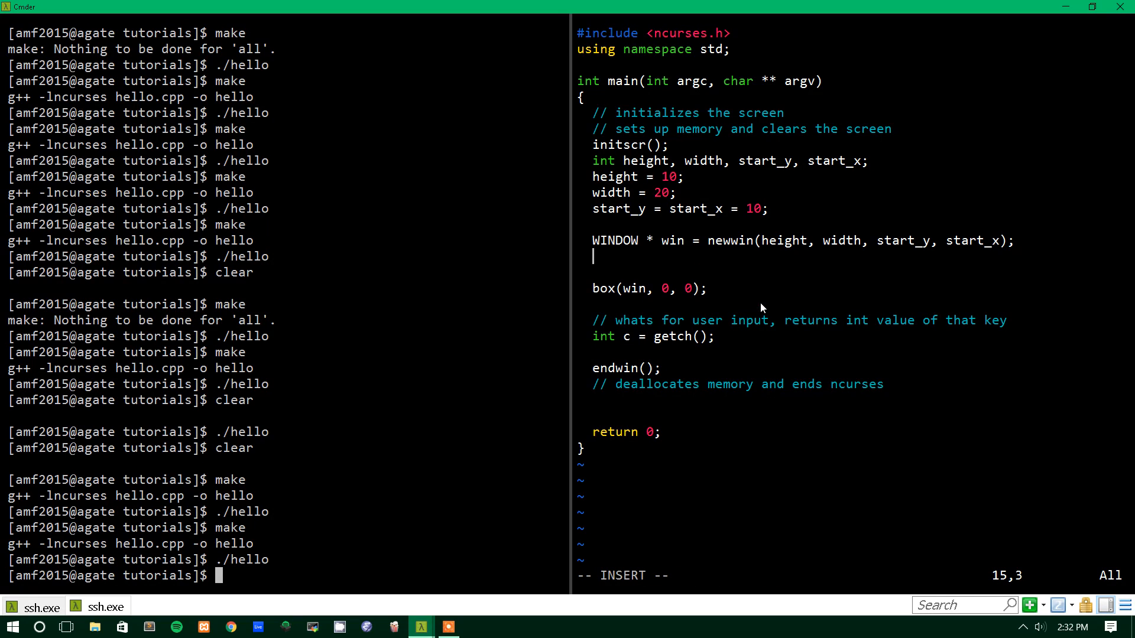
Insert refresh(); after newwin and wrefresh(win); after the box call, then save
{"action": "type", "text": "res"}
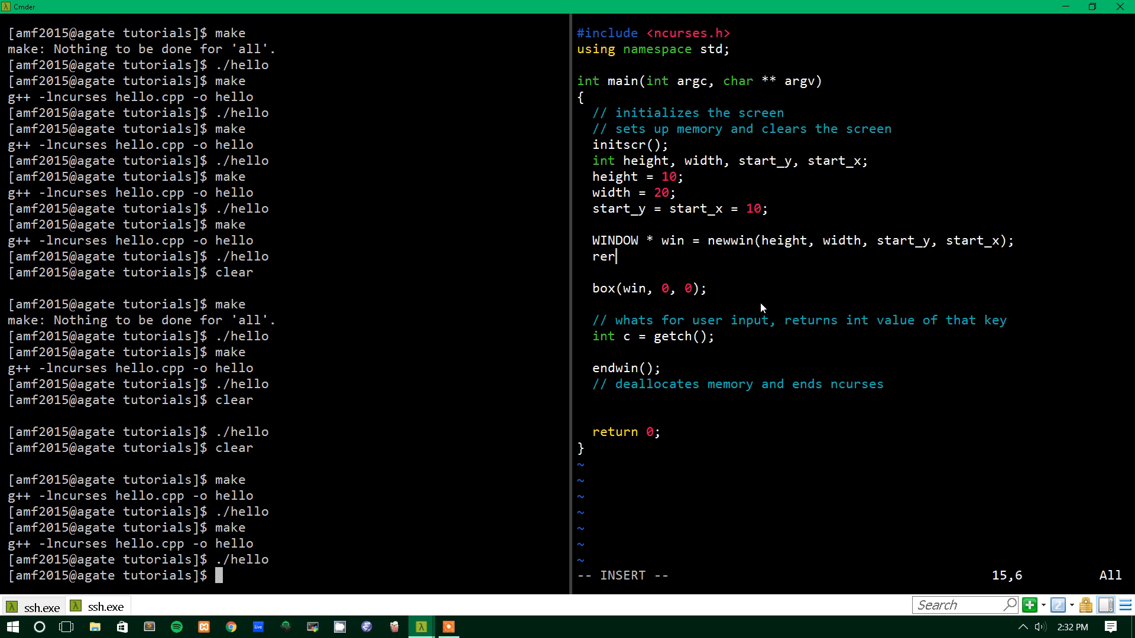
{"action": "type", "text": "fresh();"}
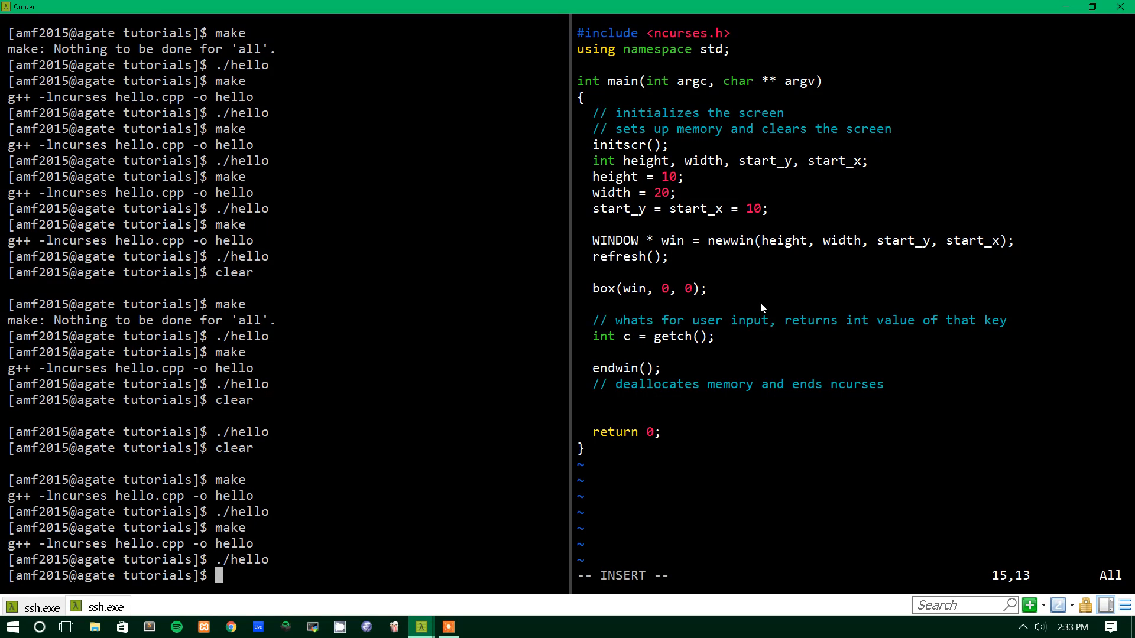
{"action": "key", "text": "enter"}
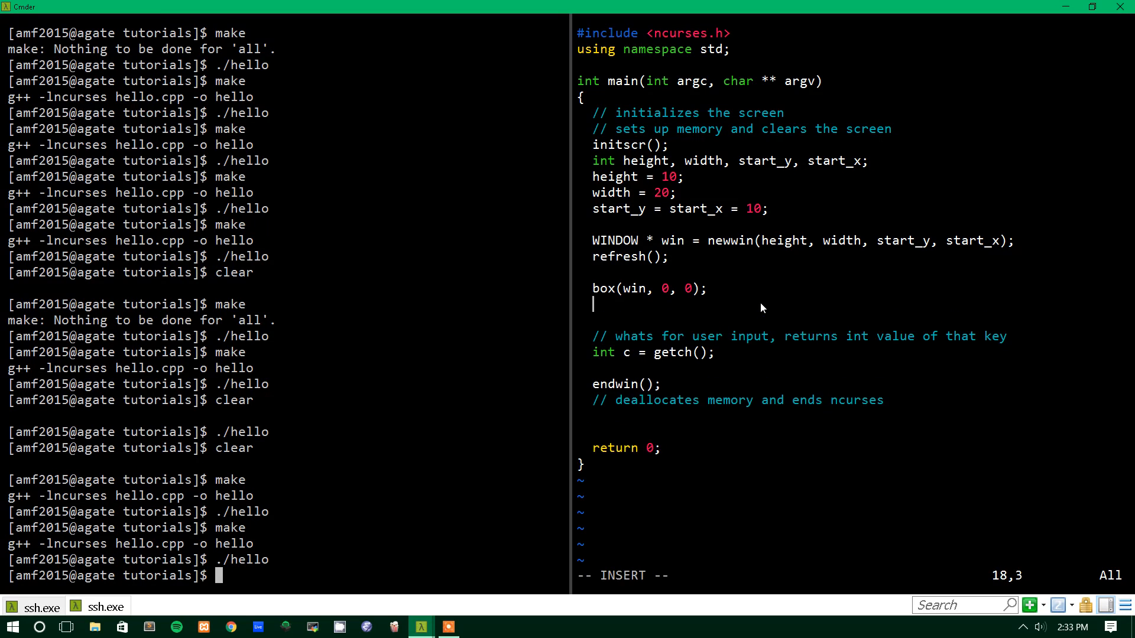
{"action": "type", "text": "wf"}
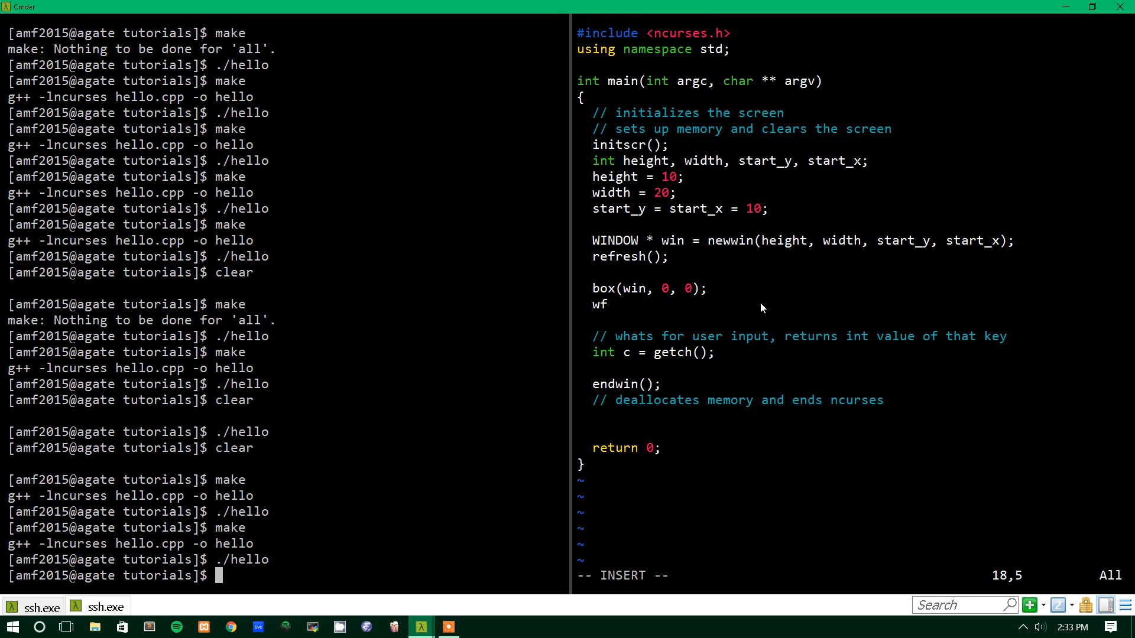
{"action": "type", "text": "refresh("}
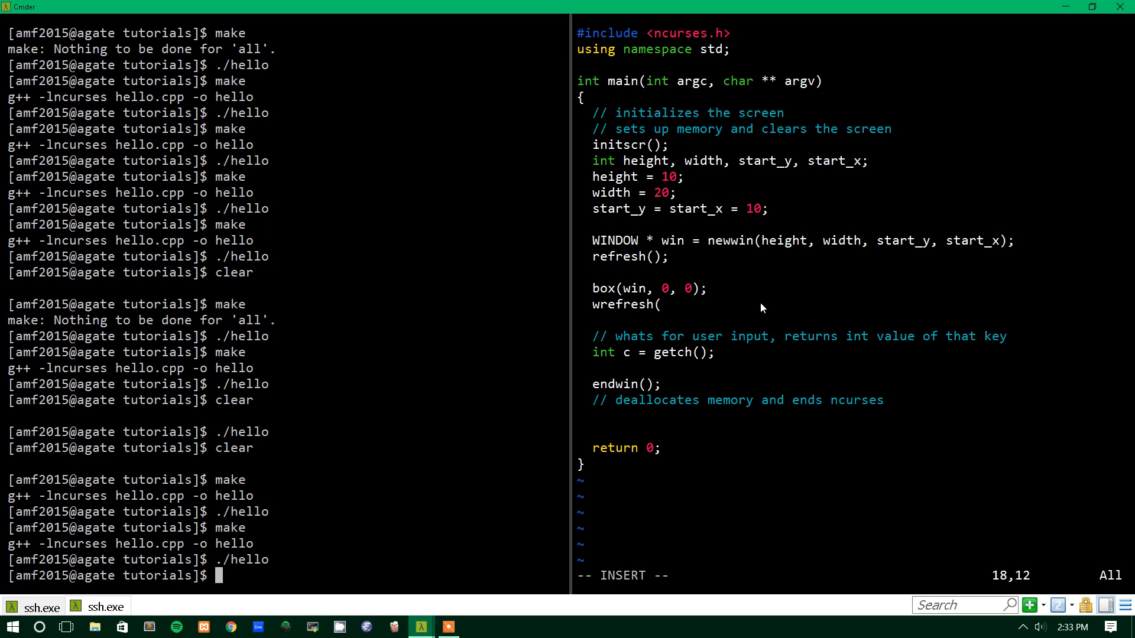
{"action": "type", "text": "win);"}
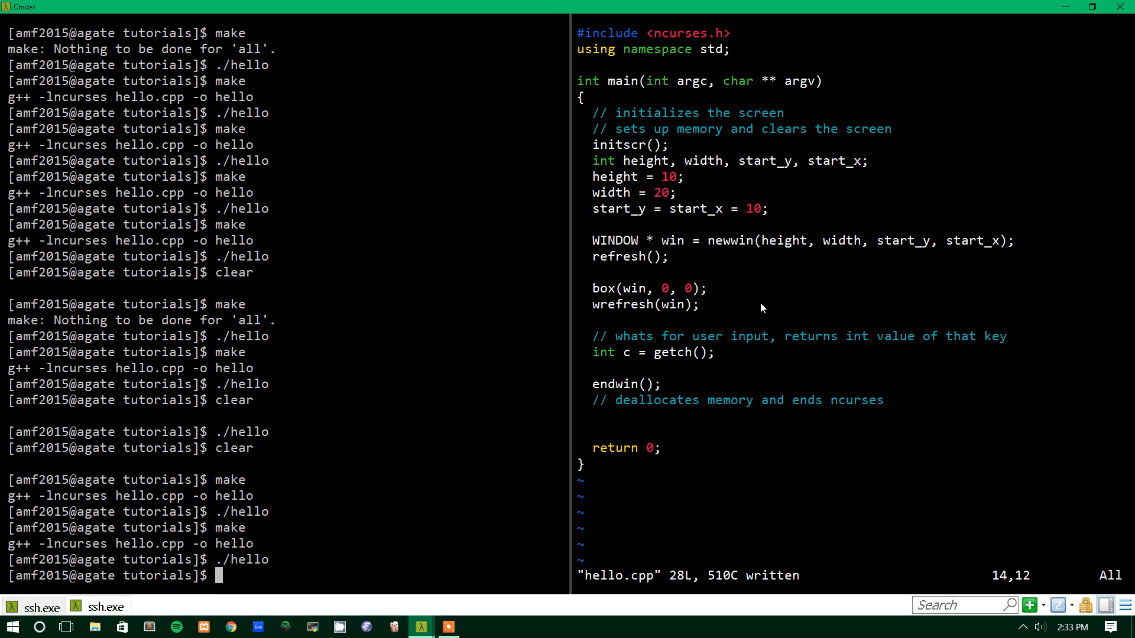
{"action": "double_click", "coordinate": [621, 257]}
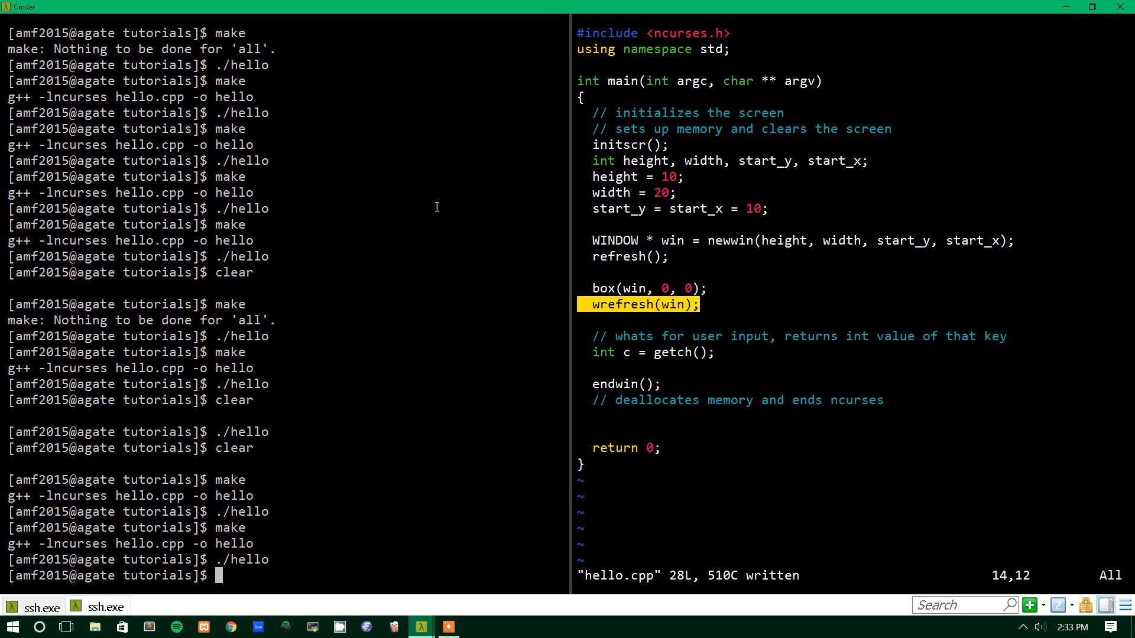
{"action": "mouse_move", "coordinate": [318, 296]}
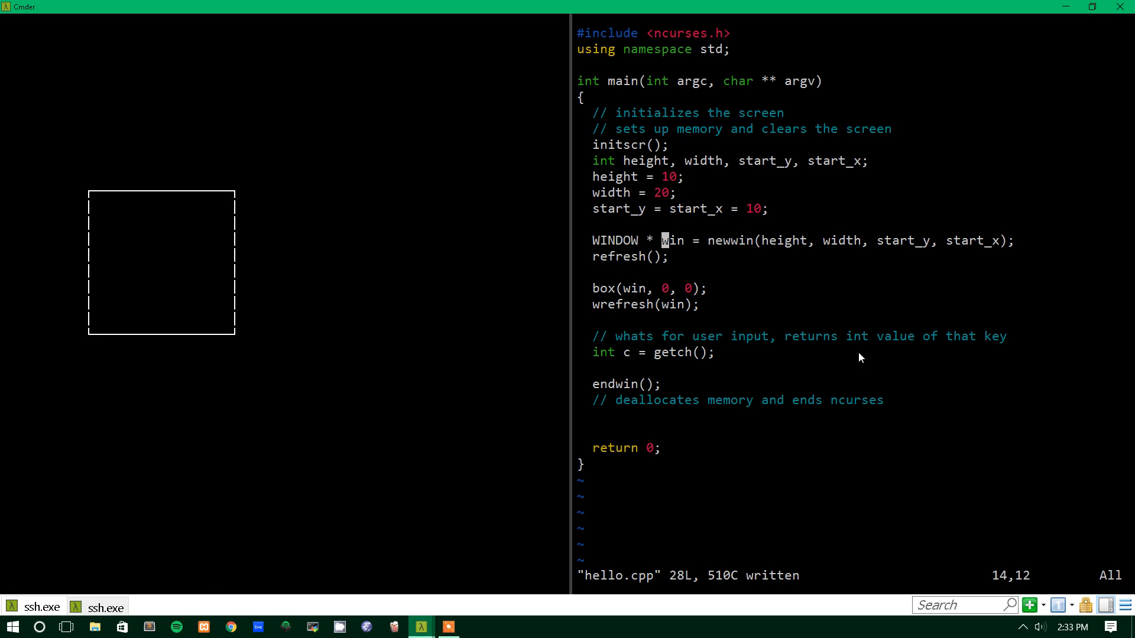
{"action": "mouse_move", "coordinate": [96, 201]}
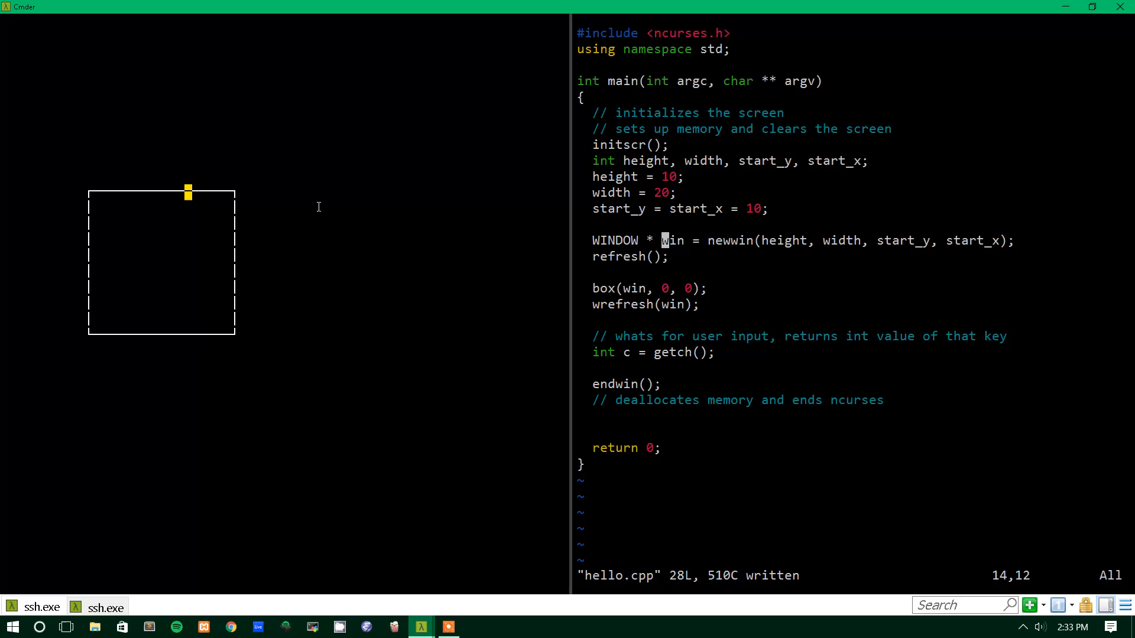
{"action": "mouse_move", "coordinate": [719, 311]}
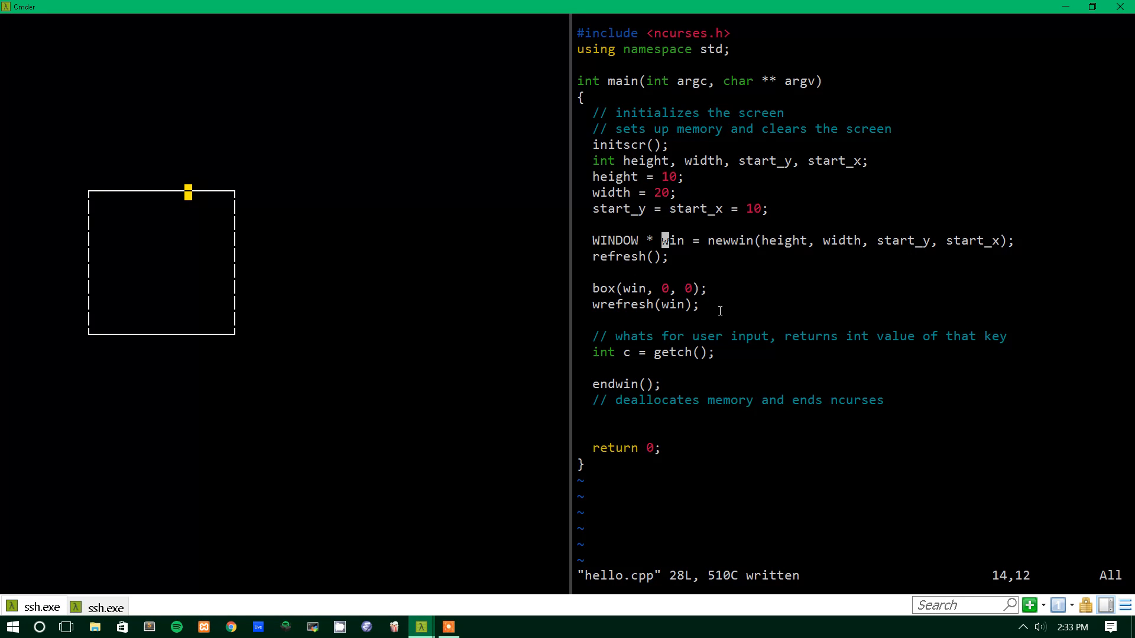
{"action": "mouse_move", "coordinate": [659, 317]}
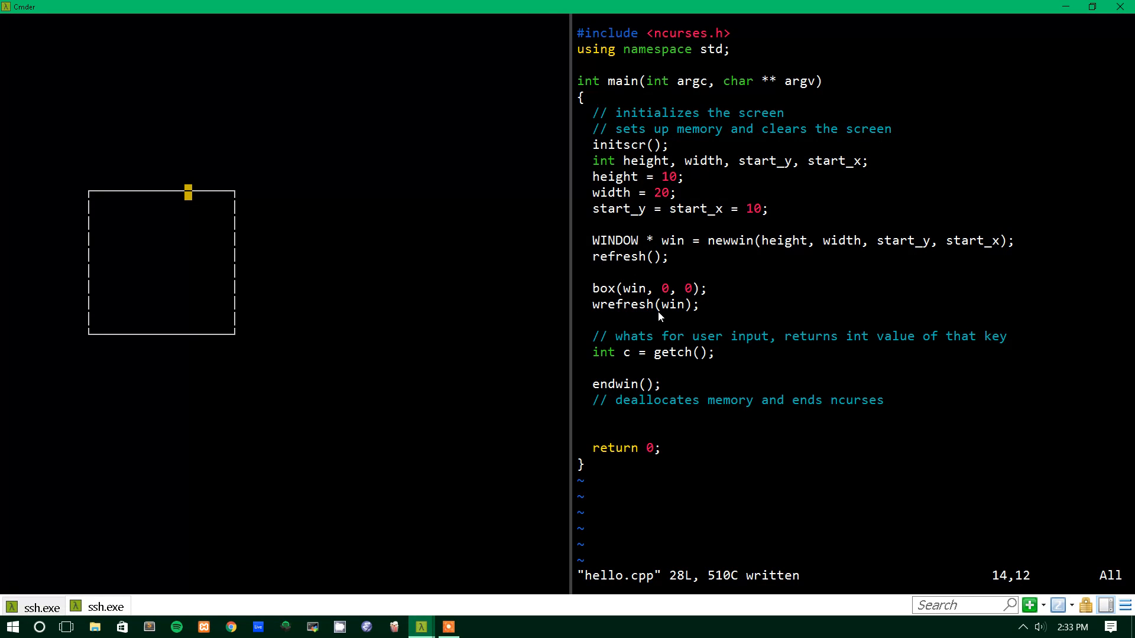
Start a new line next to box(win, 0, 0); for the text-printing call
{"action": "key", "text": "o"}
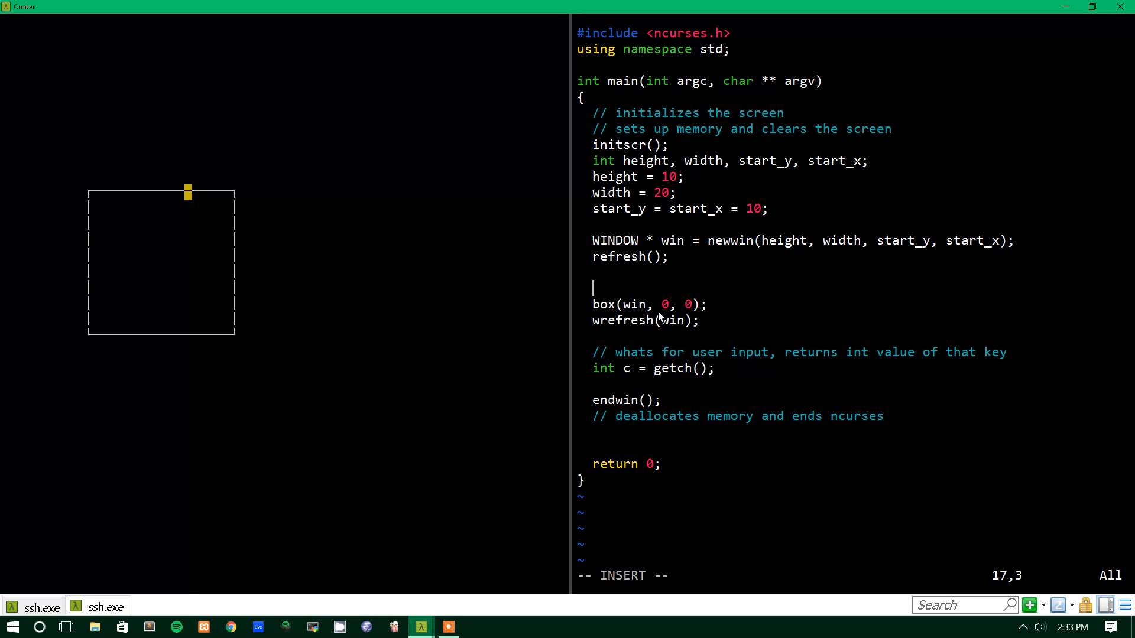
Write wprintw(win, "this is my box"); so the text prints into the window
{"action": "type", "text": "w"}
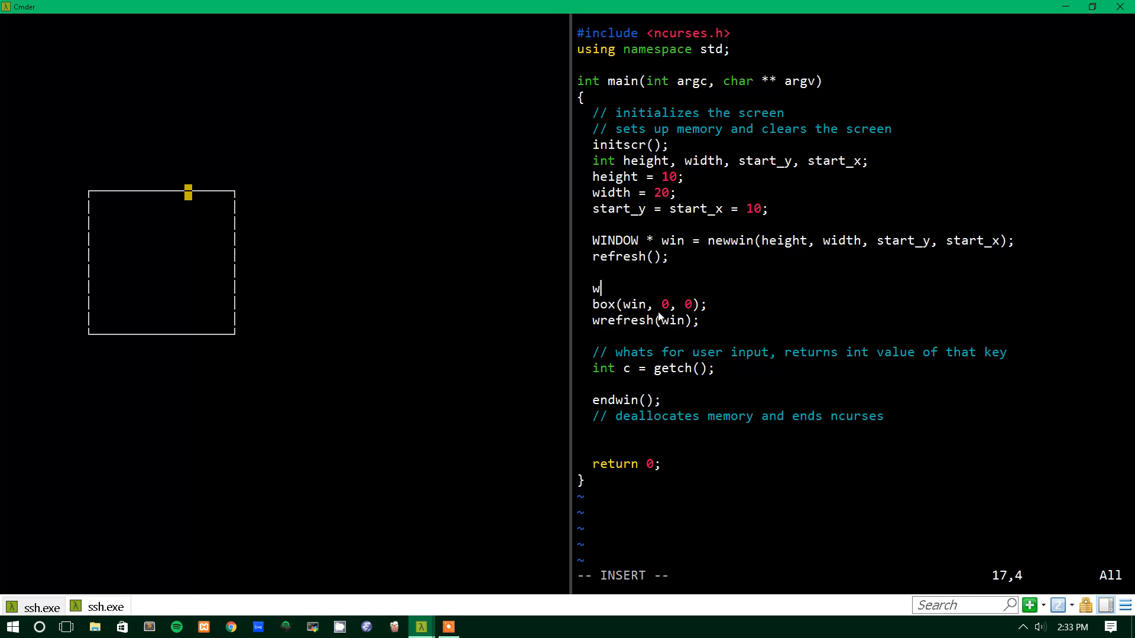
{"action": "type", "text": "printw("}
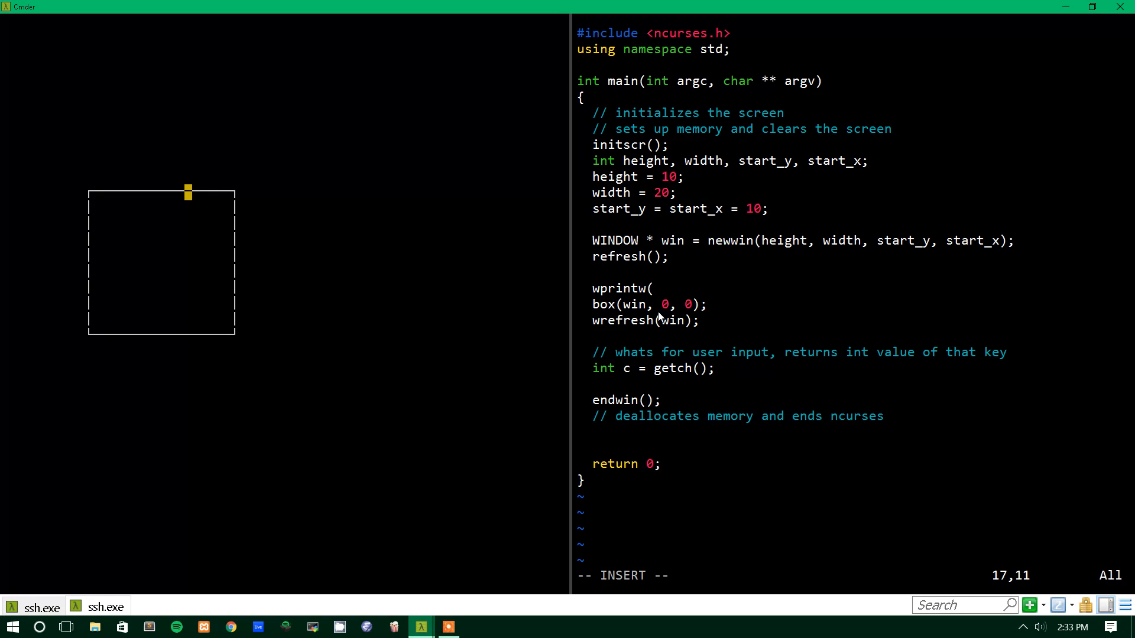
{"action": "type", "text": "win,"}
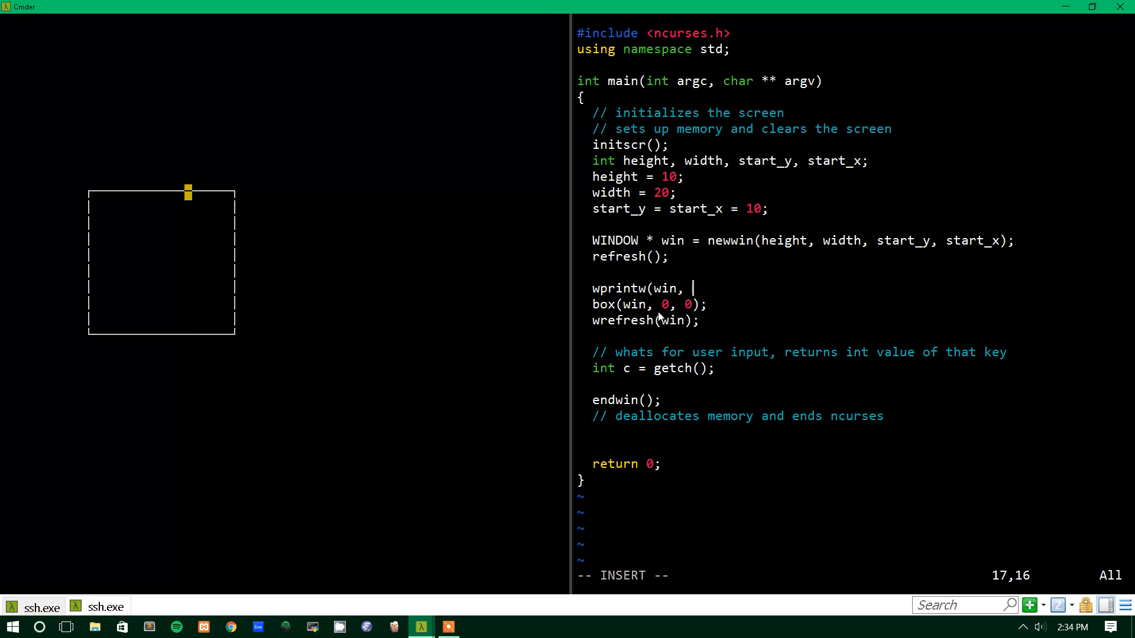
{"action": "type", "text": "\""}
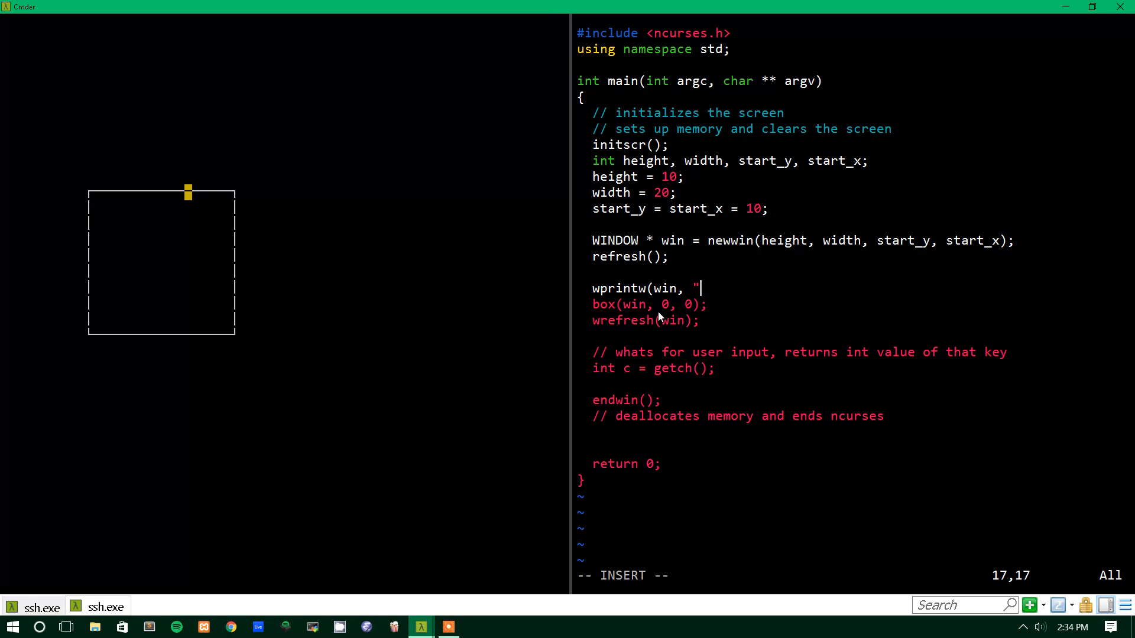
{"action": "type", "text": "this is m"}
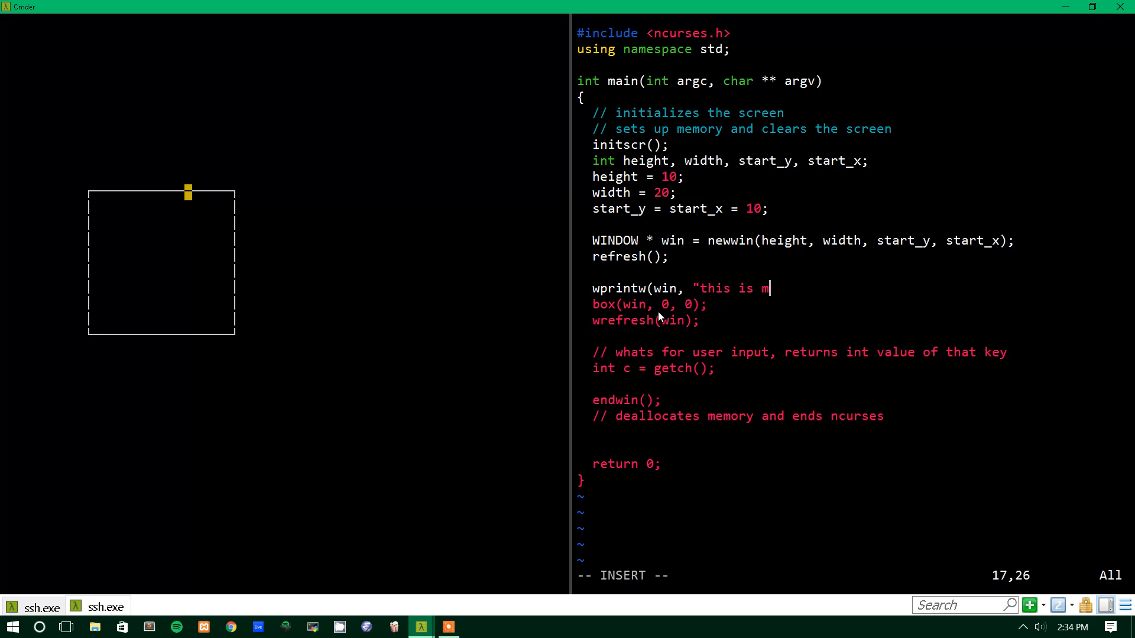
{"action": "type", "text": "y box\");"}
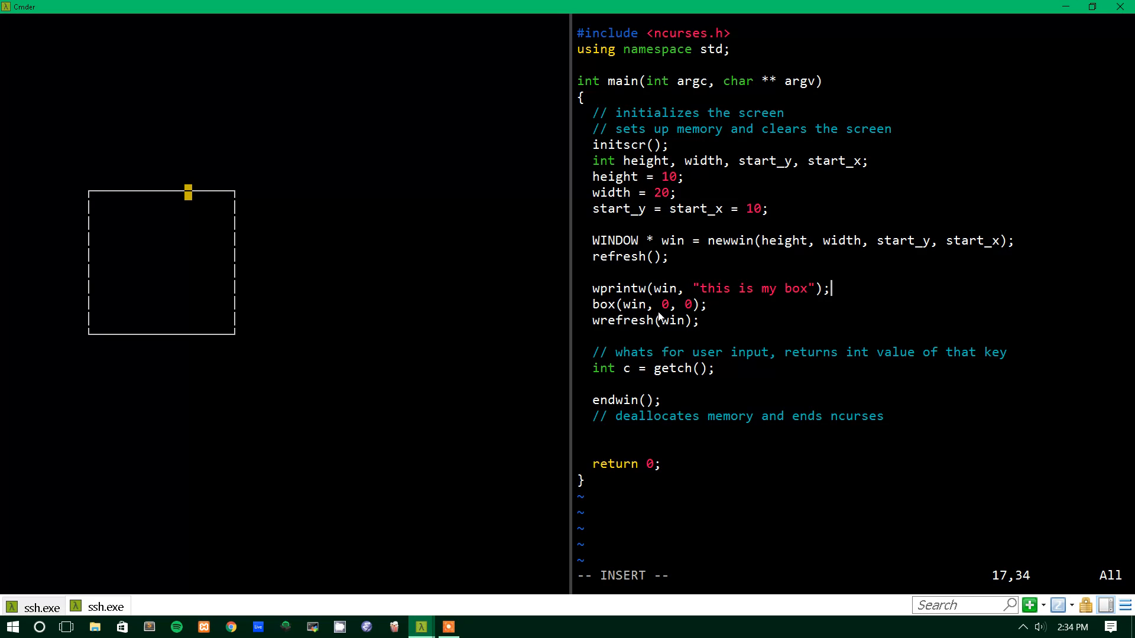
{"action": "key", "text": "Escape"}
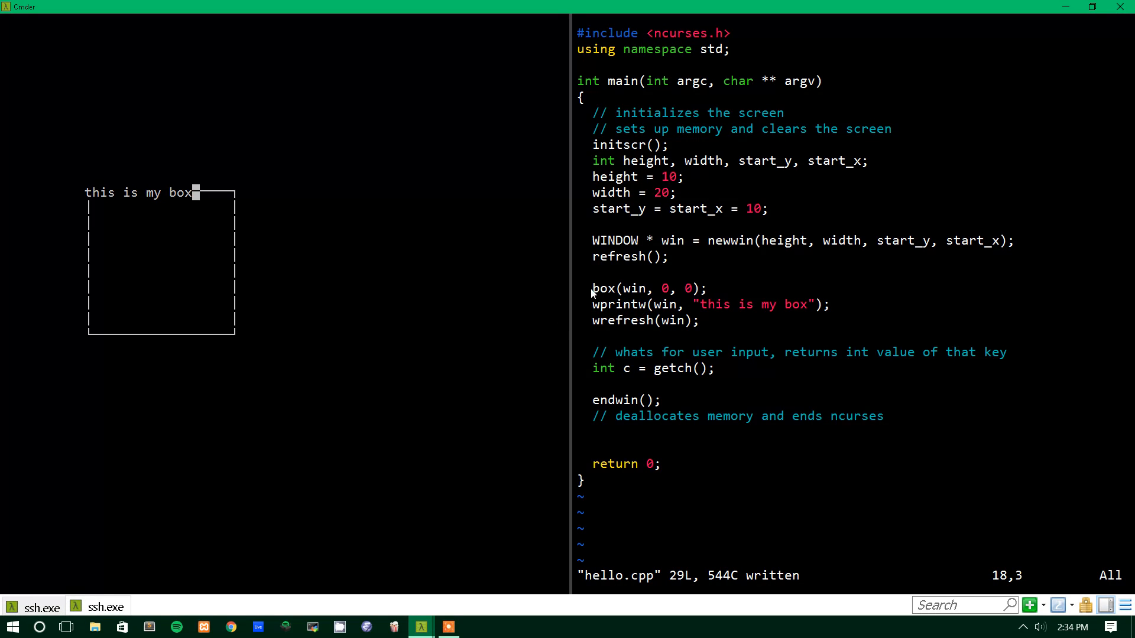
{"action": "mouse_move", "coordinate": [618, 318]}
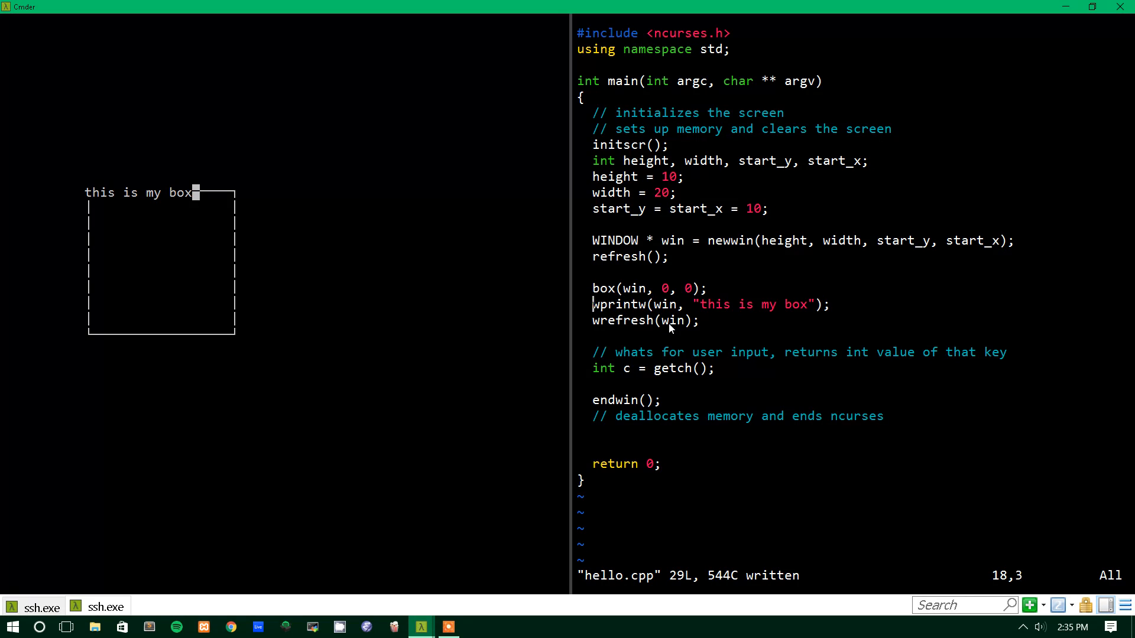
Prefix the call with mv to make it mvwprintw and re-enter insert mode after win, for coordinates
{"action": "type", "text": "mv"}
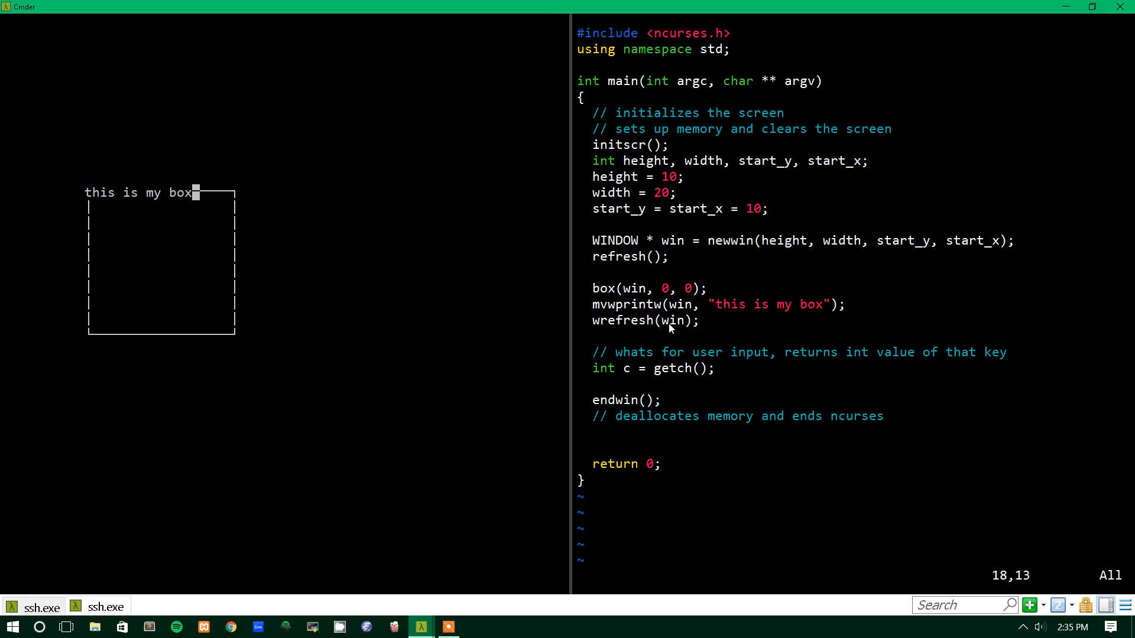
{"action": "key", "text": "i"}
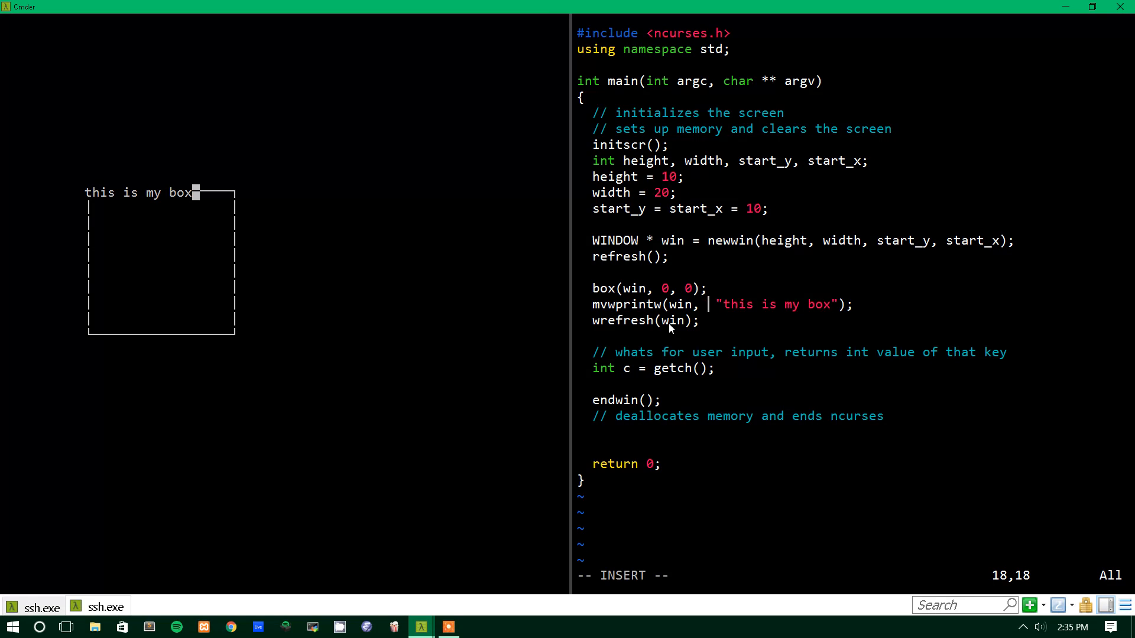